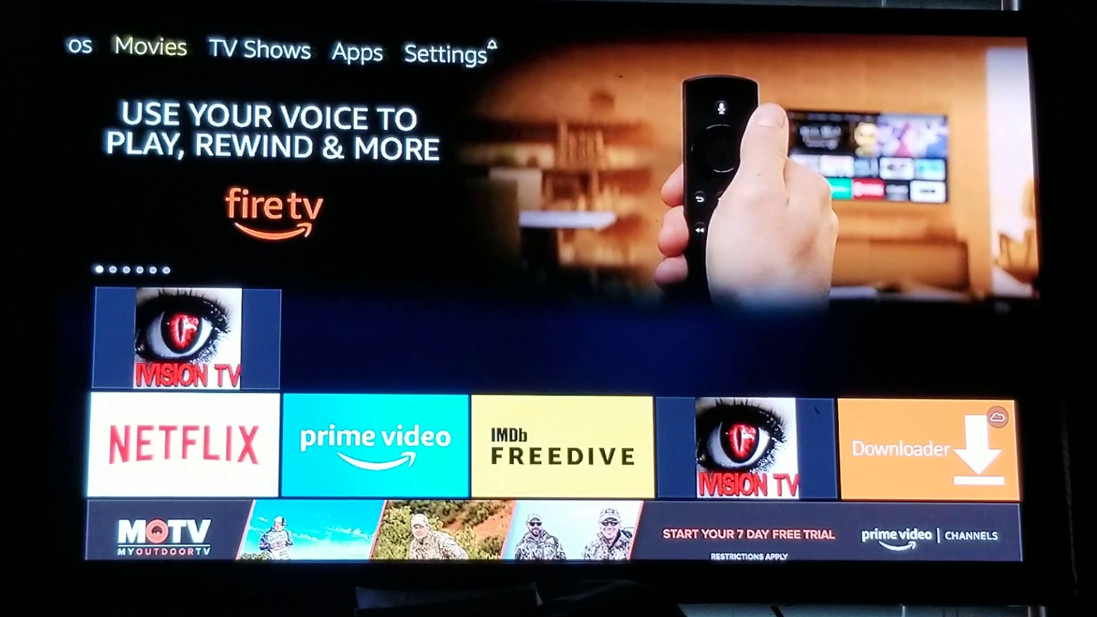
# Step: Reach the My Fire TV Developer Options page from the home screen Settings
pyautogui.click(445, 51)
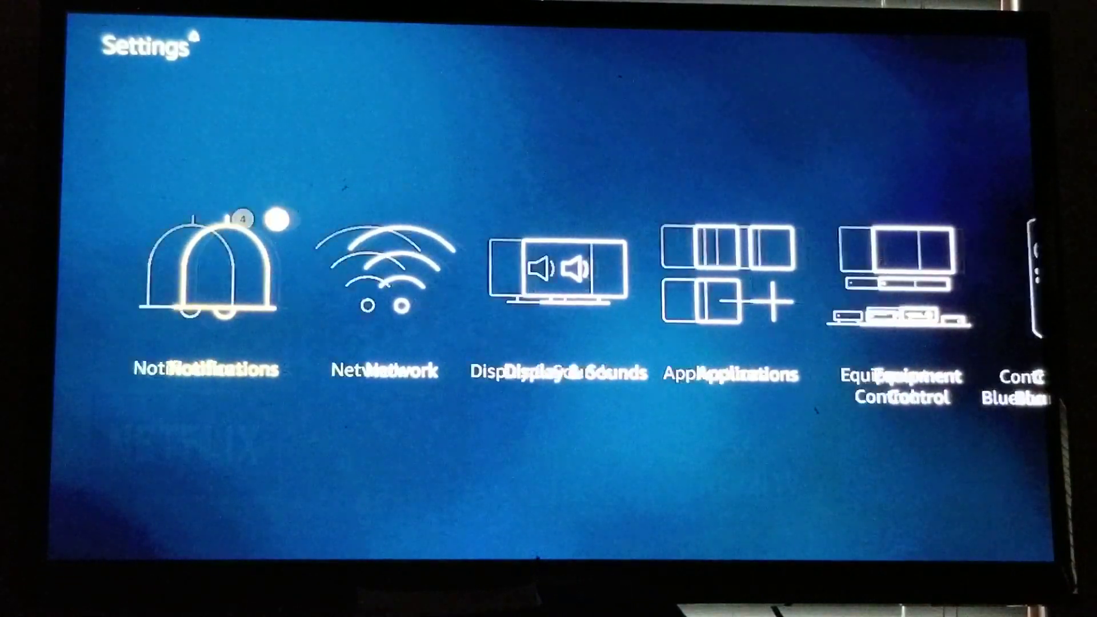
pyautogui.hscroll(3)
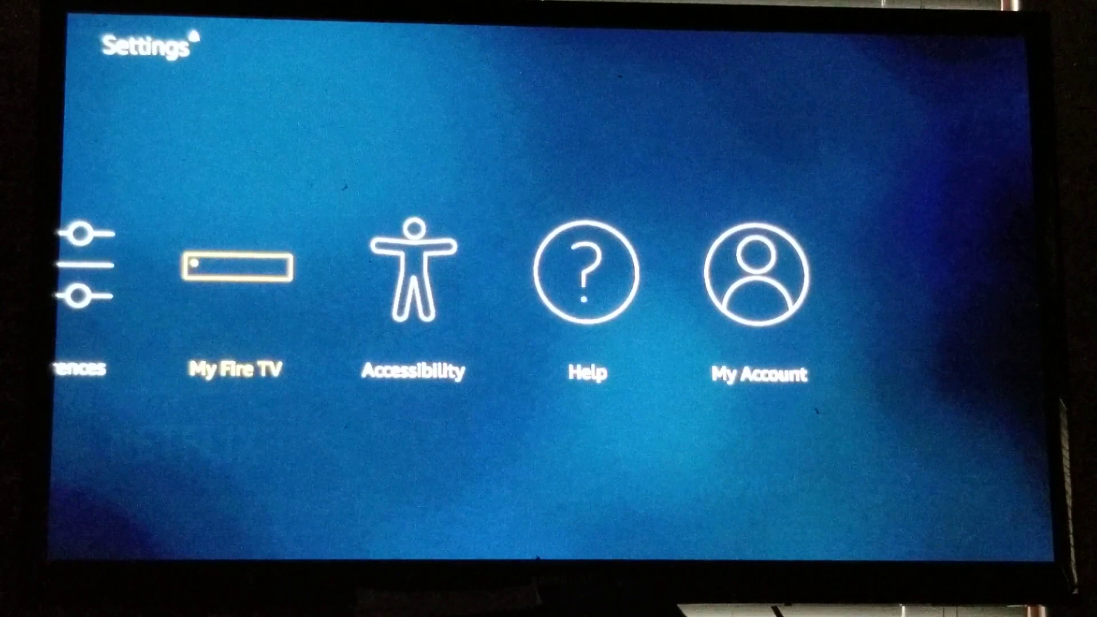
pyautogui.click(238, 267)
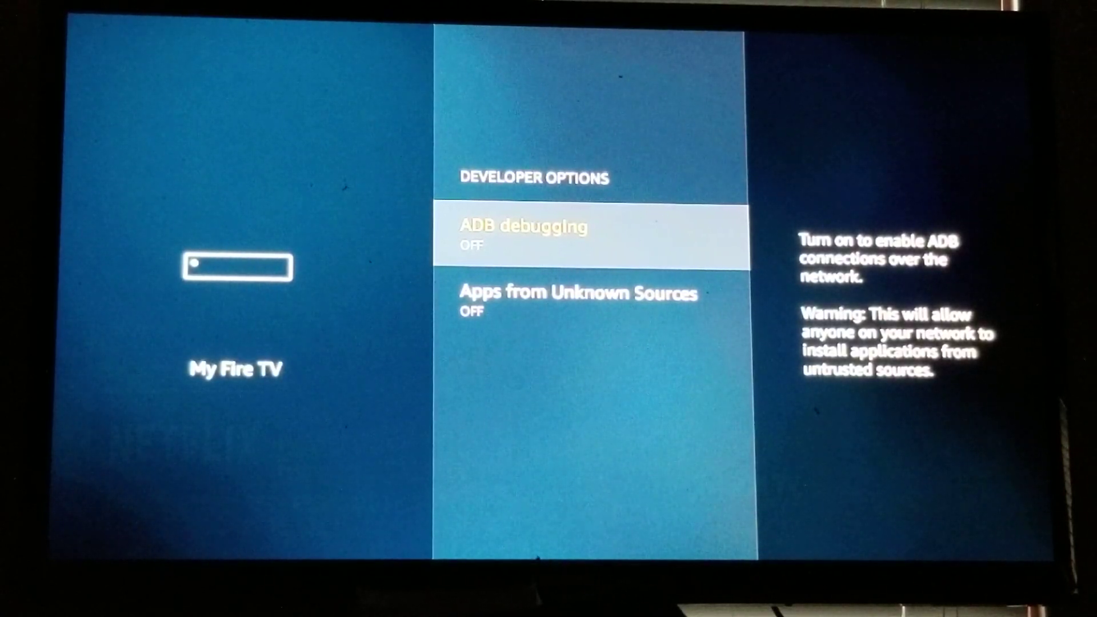
# Step: Turn on ADB debugging and Apps from Unknown Sources, accepting the warning, then return home
pyautogui.click(588, 234)
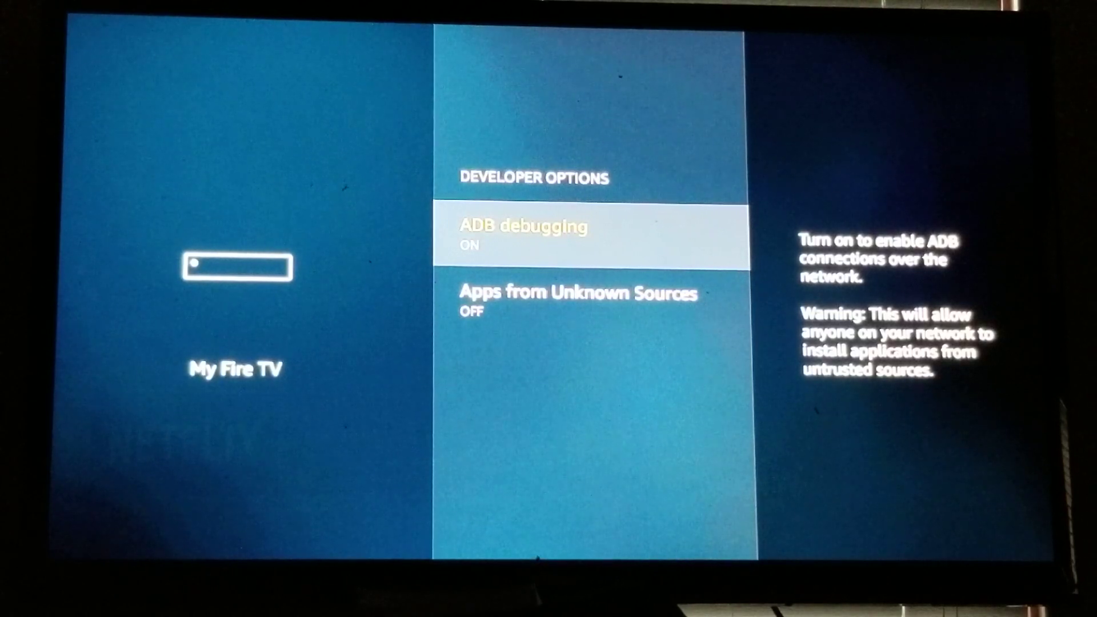
pyautogui.press('Down')
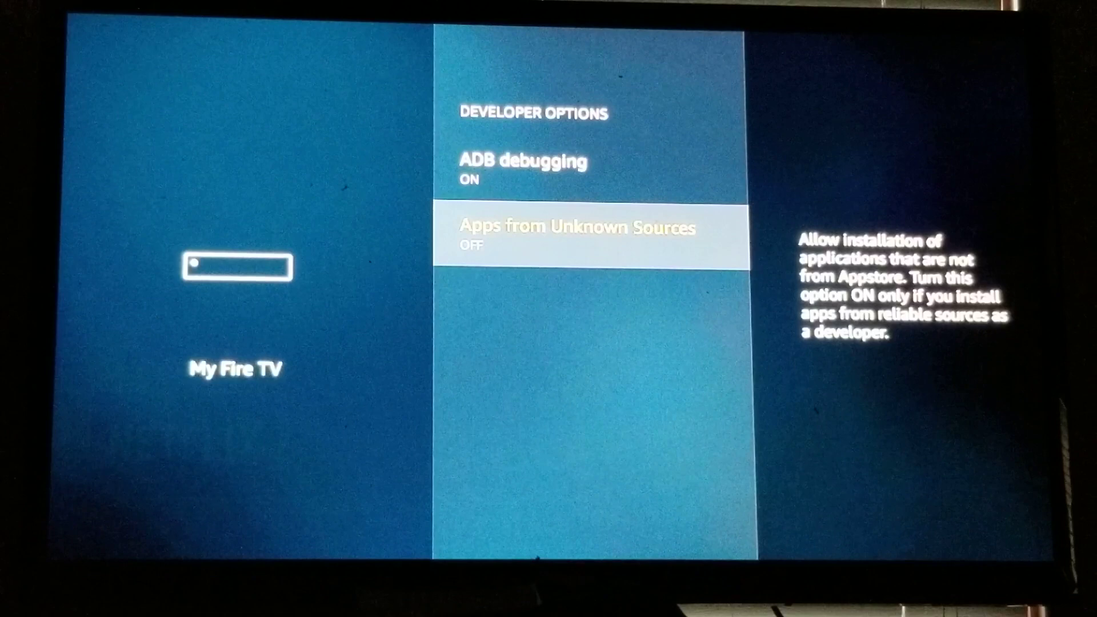
pyautogui.click(578, 226)
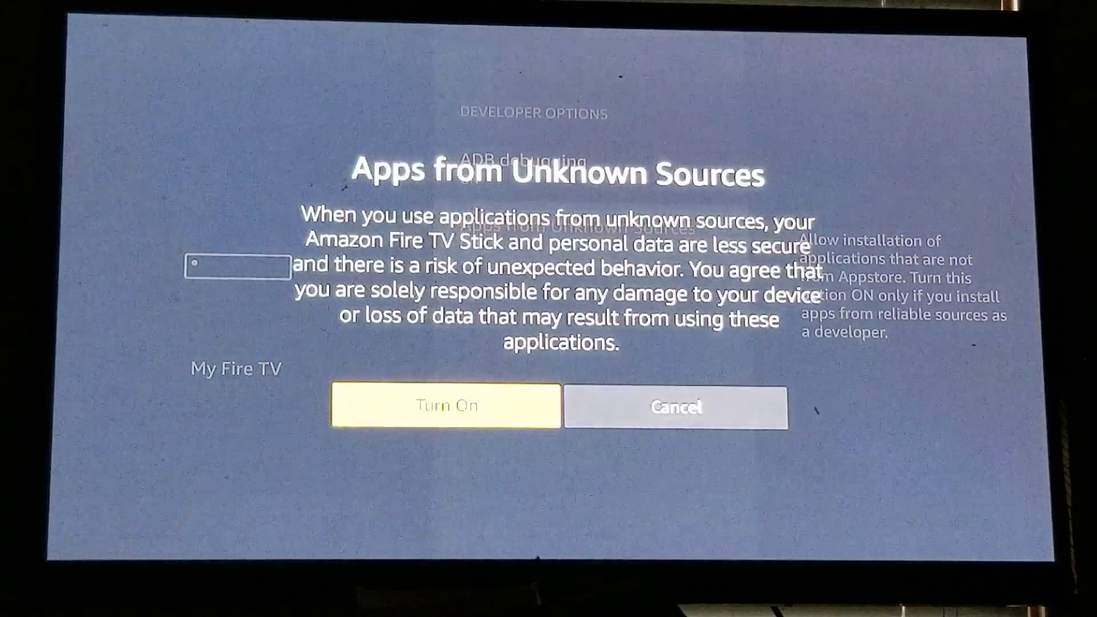
pyautogui.click(444, 406)
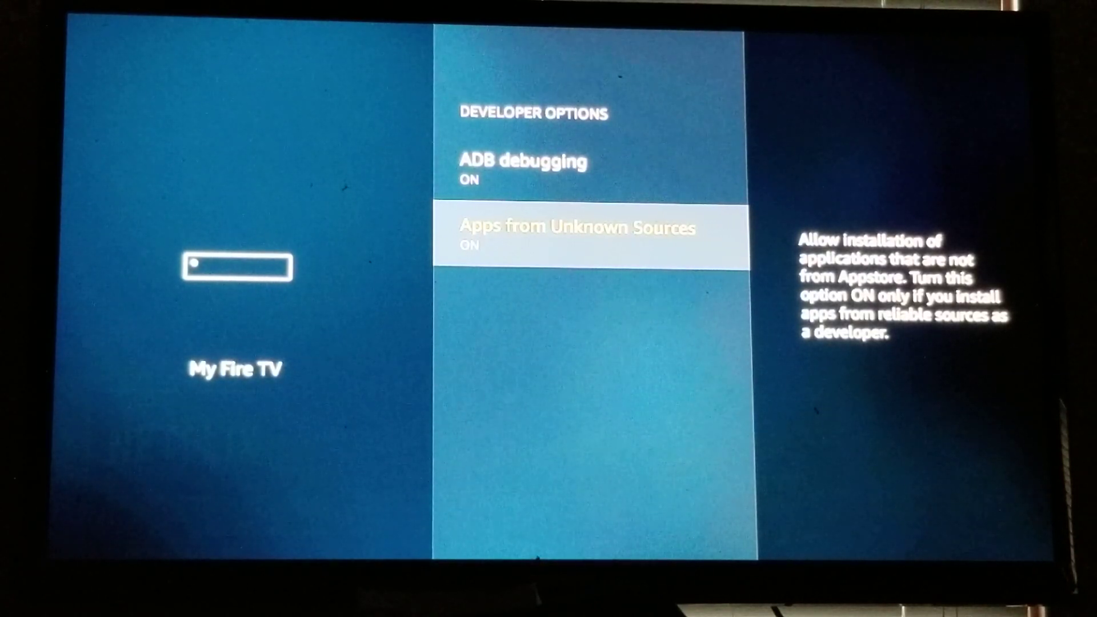
pyautogui.press('Back')
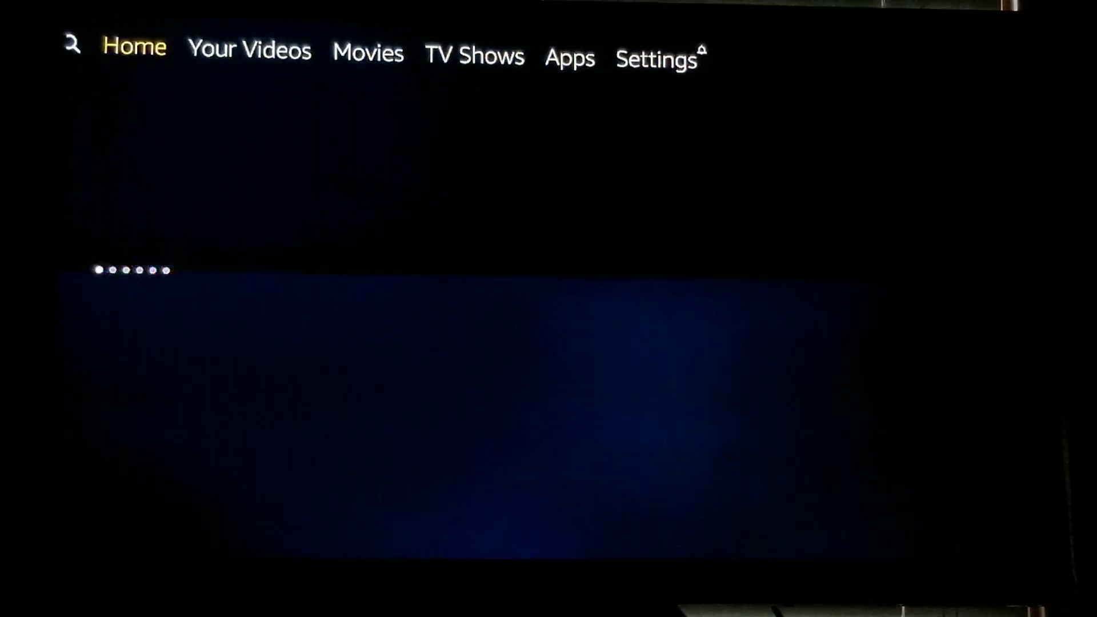
# Step: Search Fire TV for 'Downloader' so the Downloader app appears in the results
pyautogui.click(73, 46)
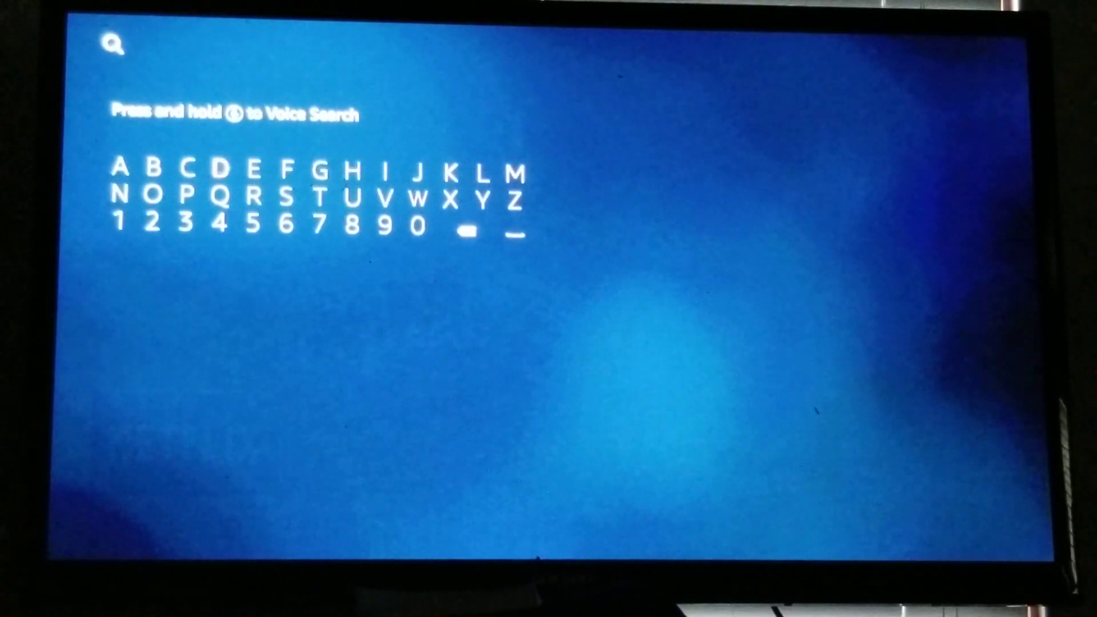
pyautogui.click(220, 172)
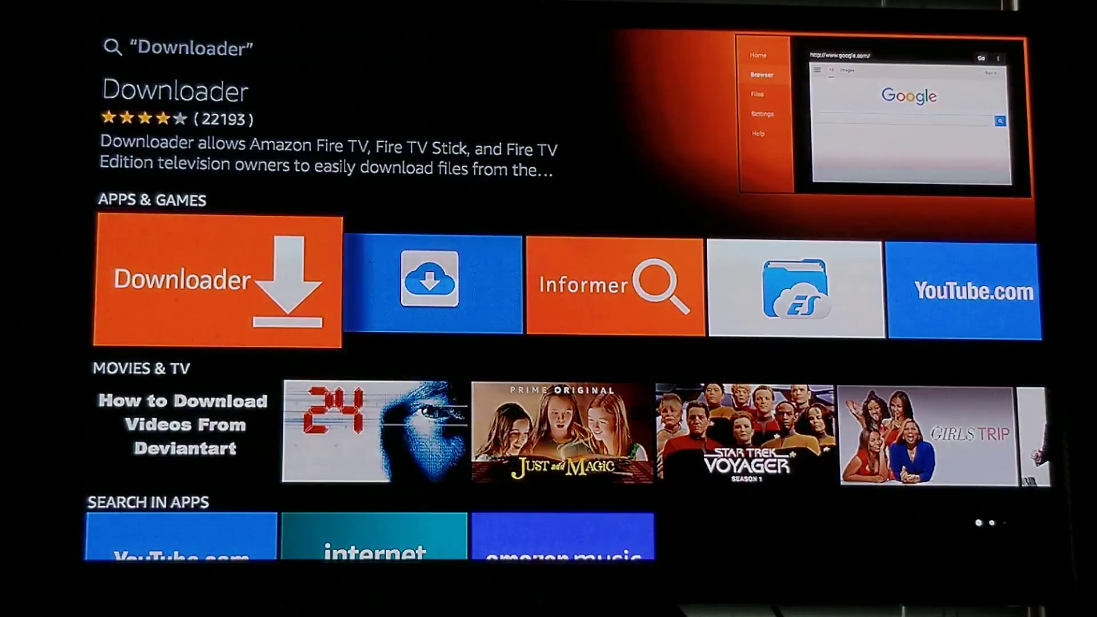
# Step: Launch Downloader from its store page in the search results
pyautogui.click(217, 284)
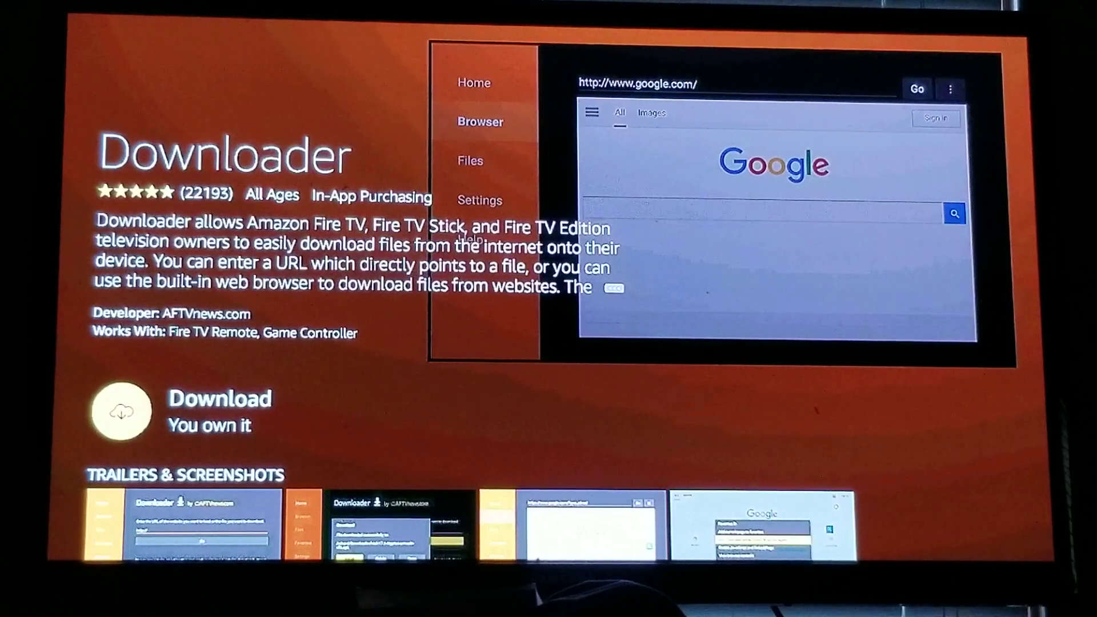
pyautogui.click(120, 412)
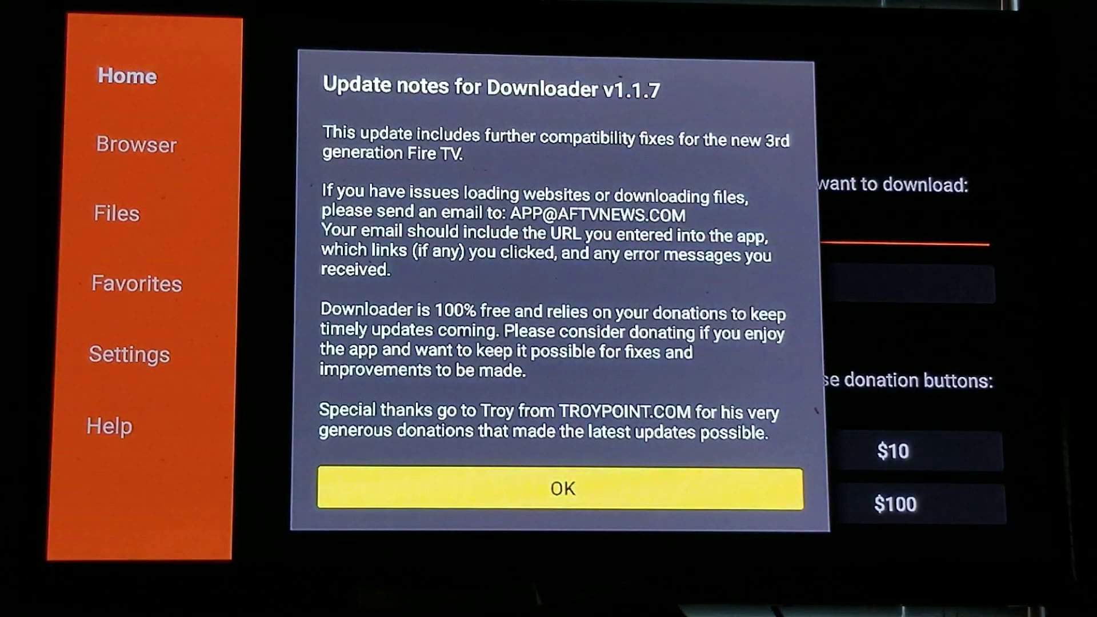
# Step: Dismiss Downloader's update notes and start entering a URL in the Home page field
pyautogui.click(558, 487)
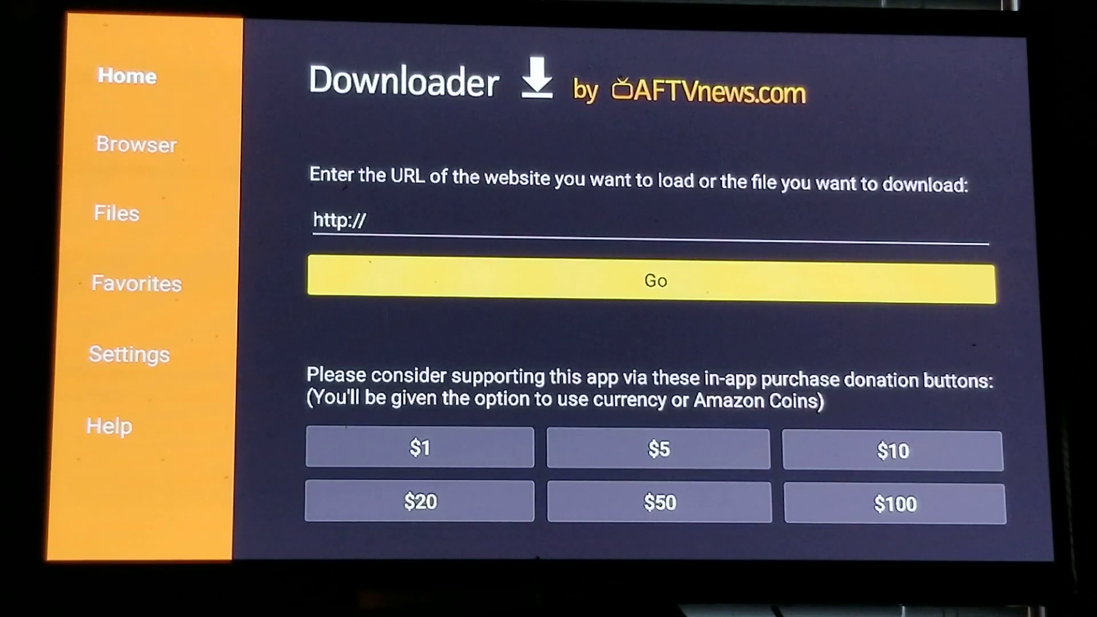
pyautogui.click(646, 220)
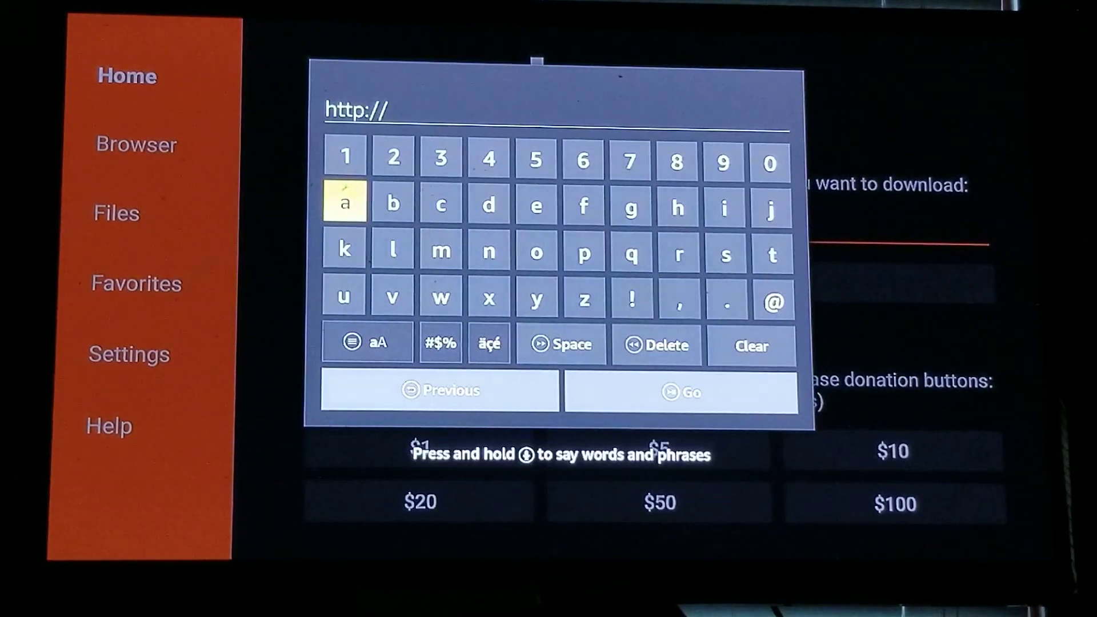
# Step: Enter the address ivisioniptv.site/apks, using the symbol layout for the slash
pyautogui.click(724, 207)
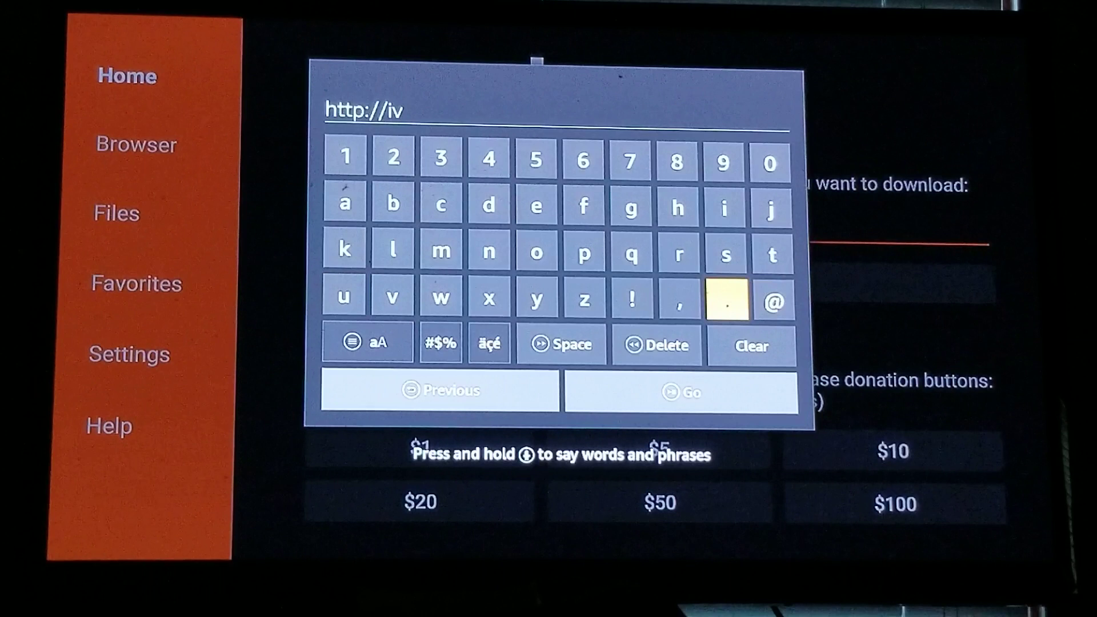
pyautogui.click(724, 207)
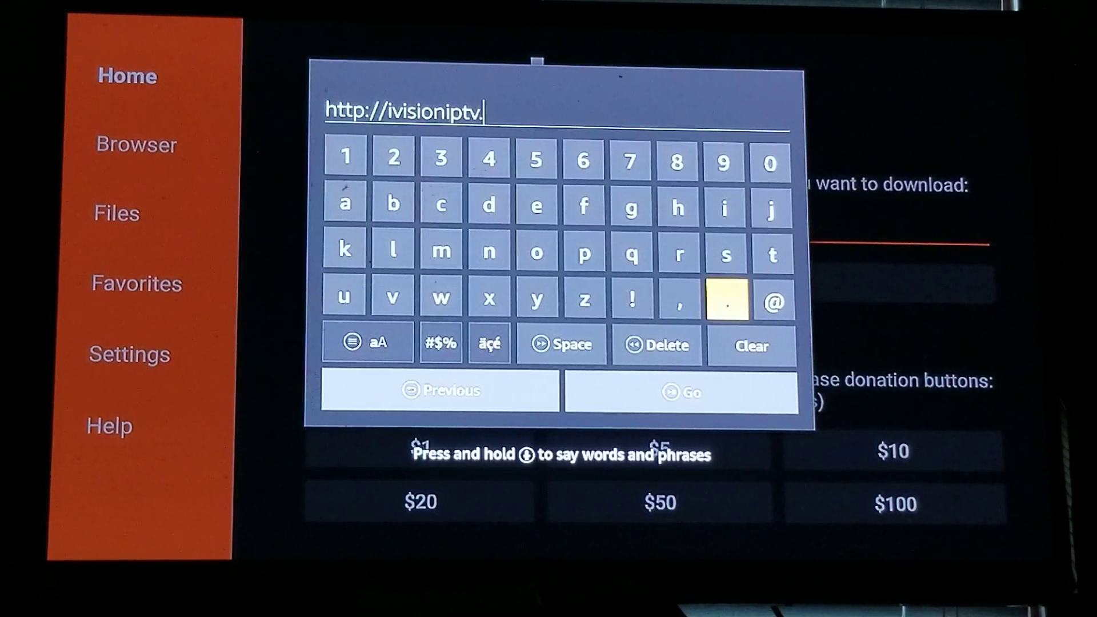
pyautogui.click(724, 253)
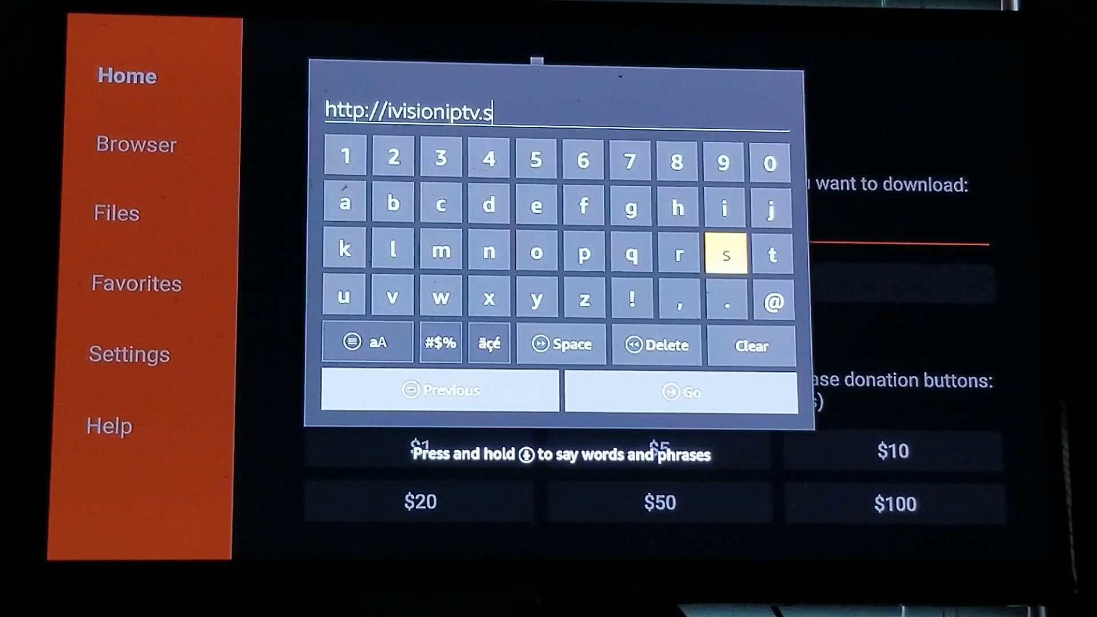
pyautogui.click(630, 254)
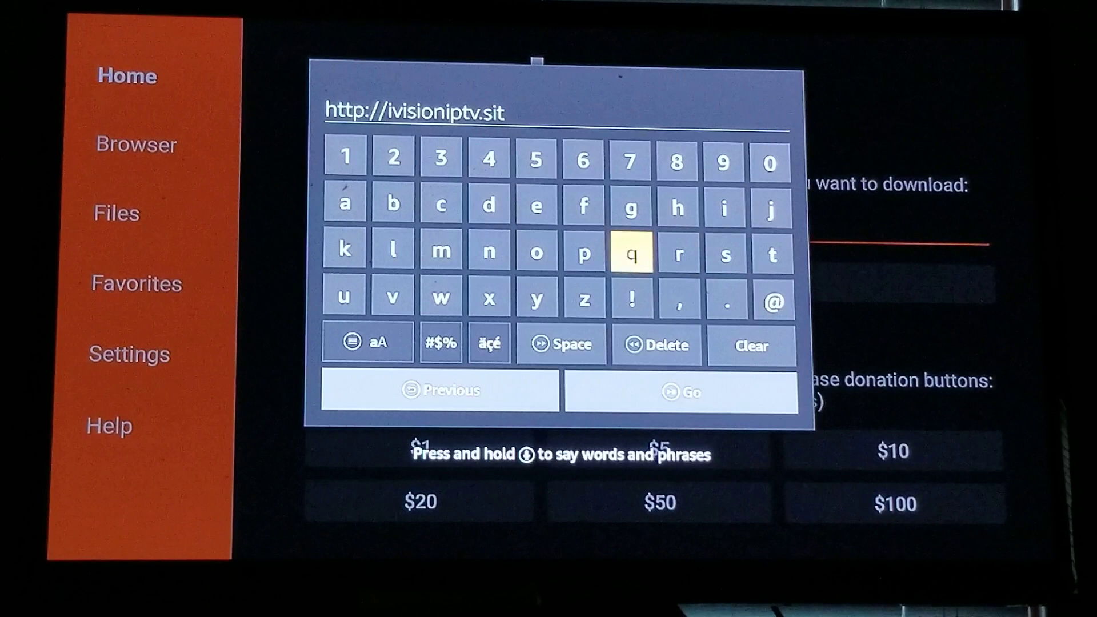
pyautogui.click(536, 204)
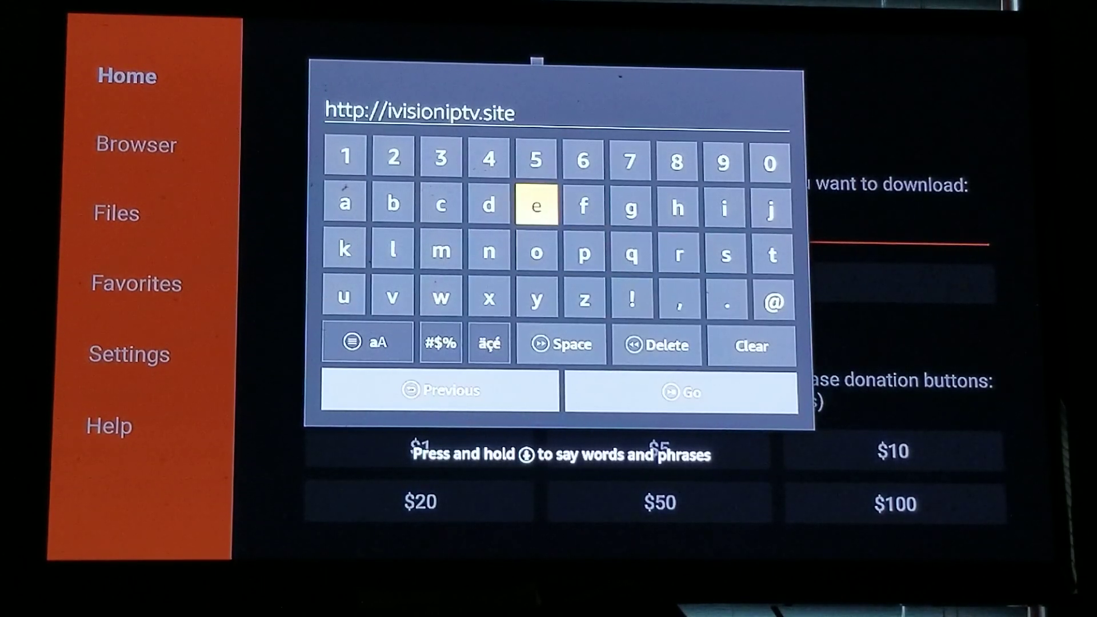
pyautogui.click(439, 343)
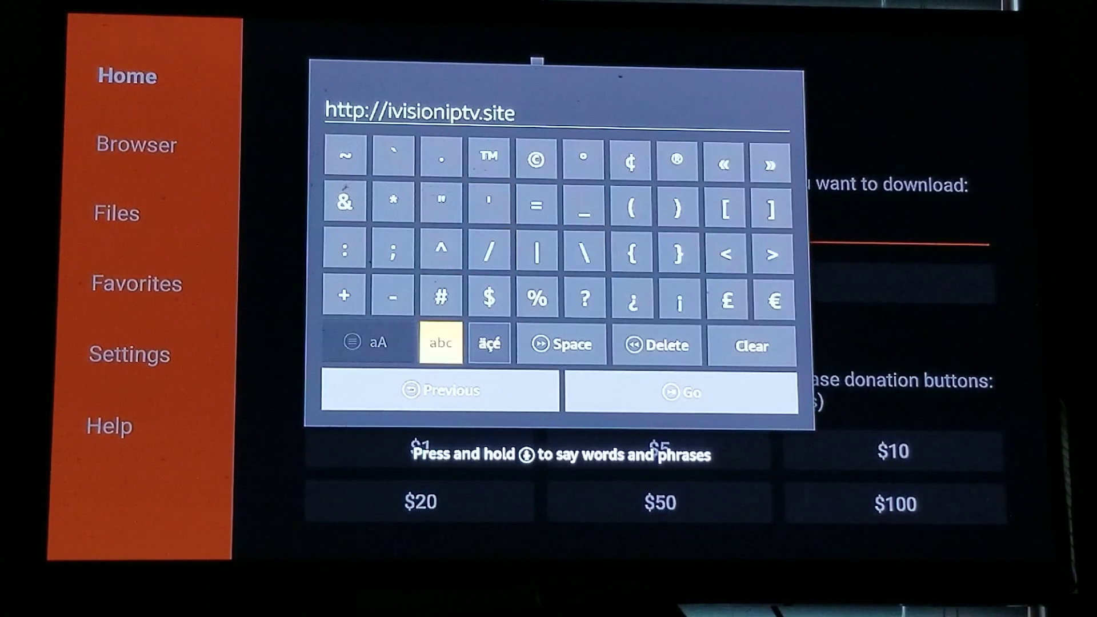
pyautogui.click(488, 252)
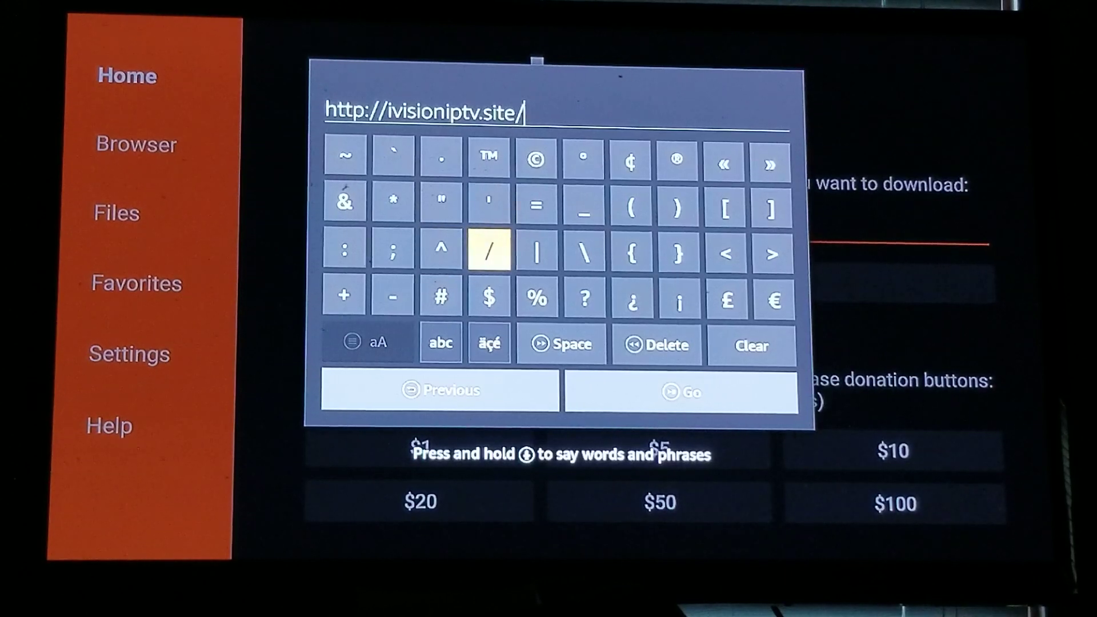
pyautogui.click(439, 343)
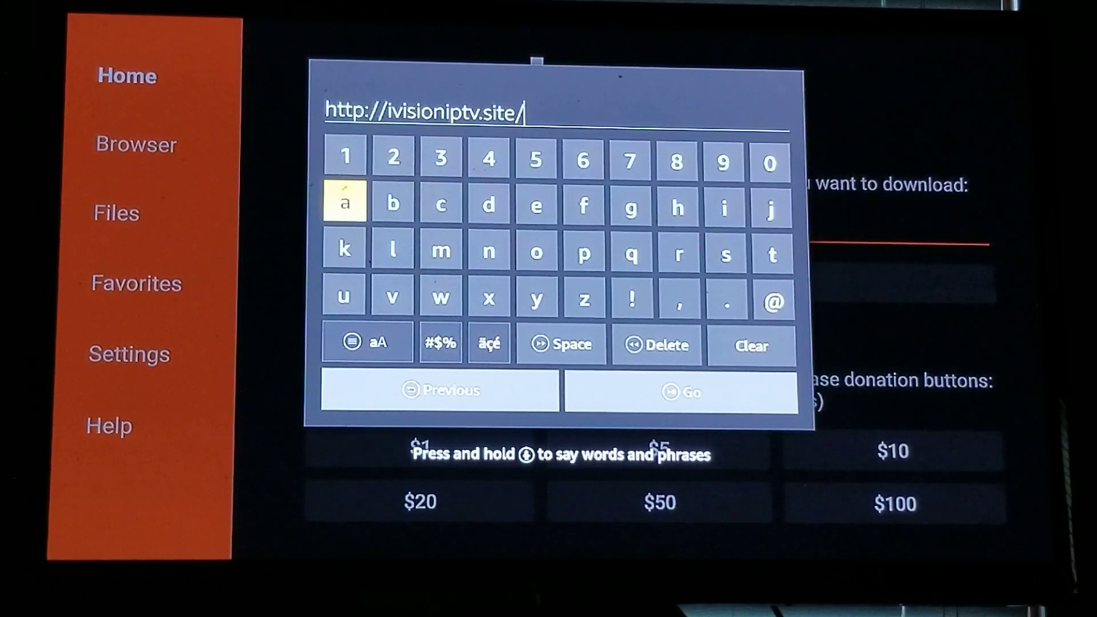
pyautogui.click(582, 253)
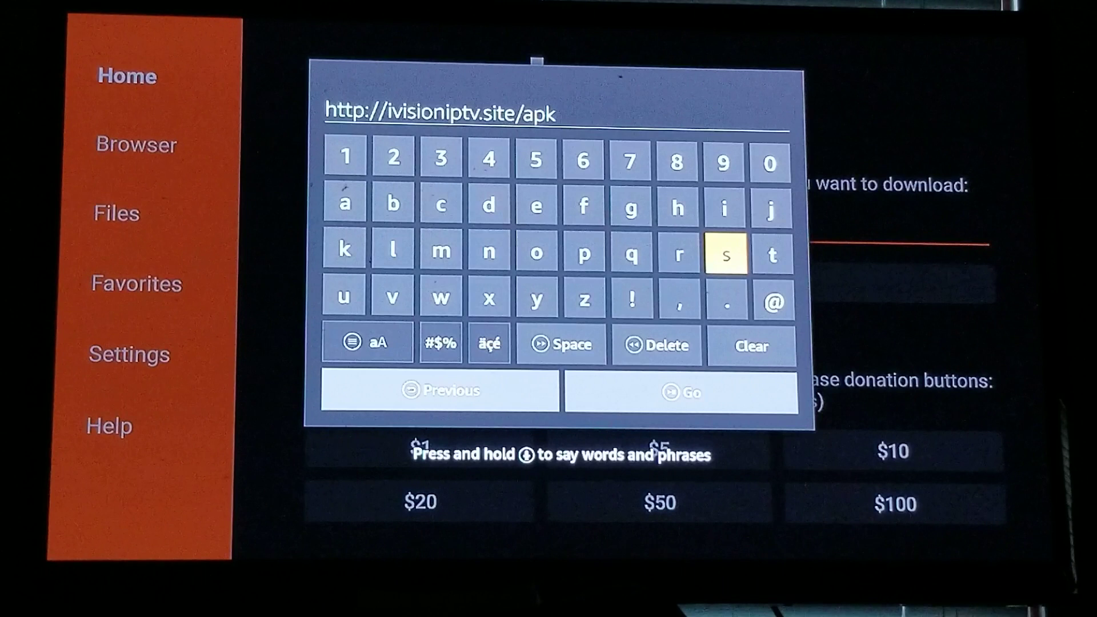
pyautogui.click(725, 254)
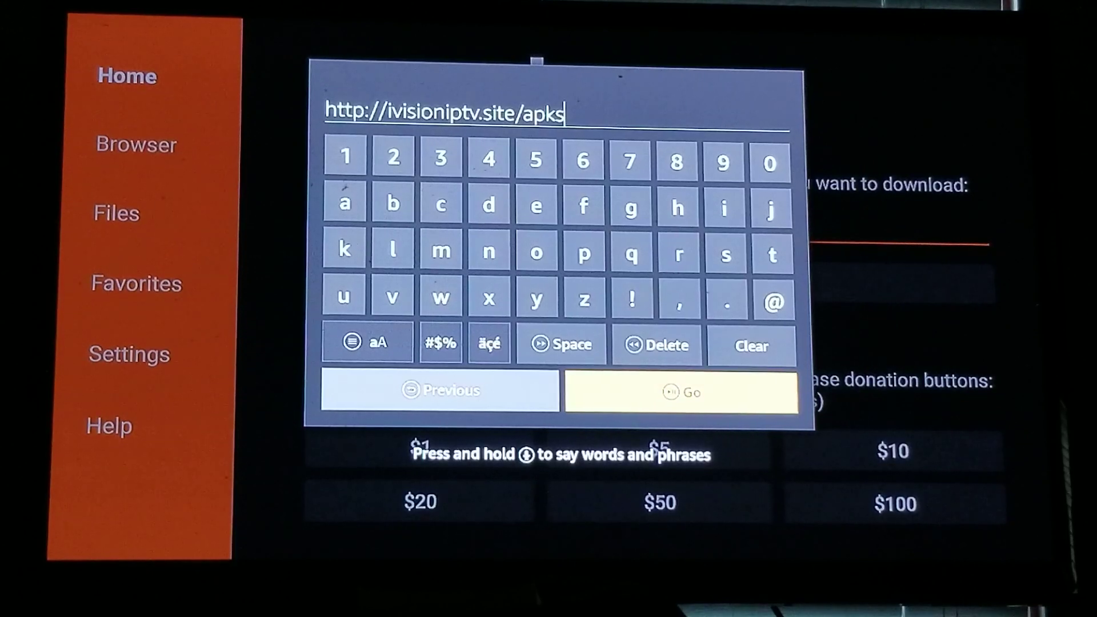
pyautogui.click(678, 391)
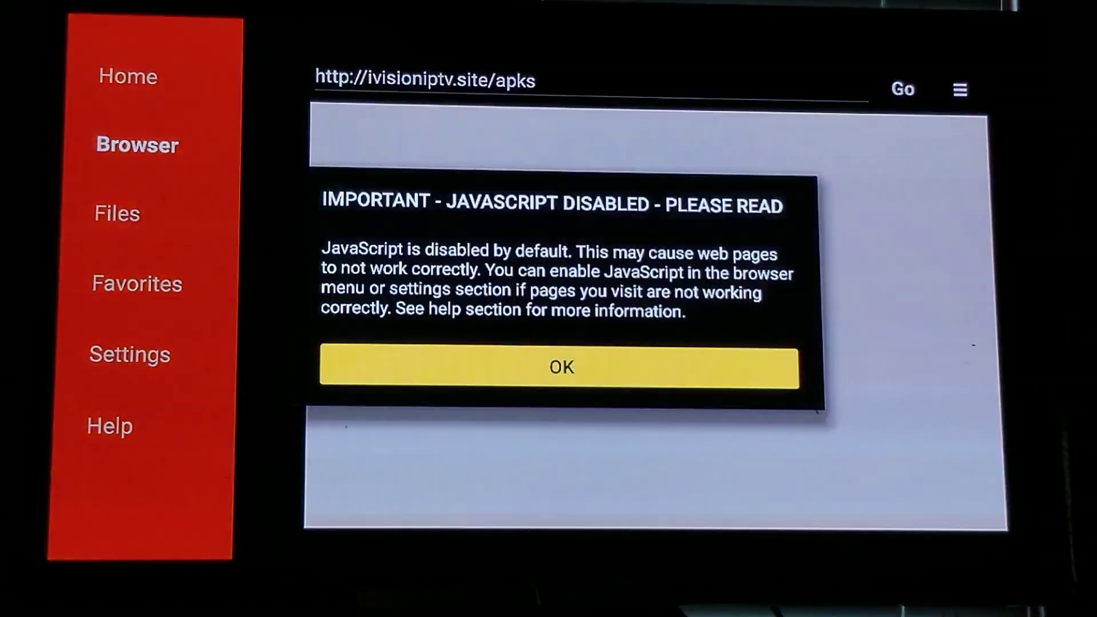
pyautogui.click(902, 89)
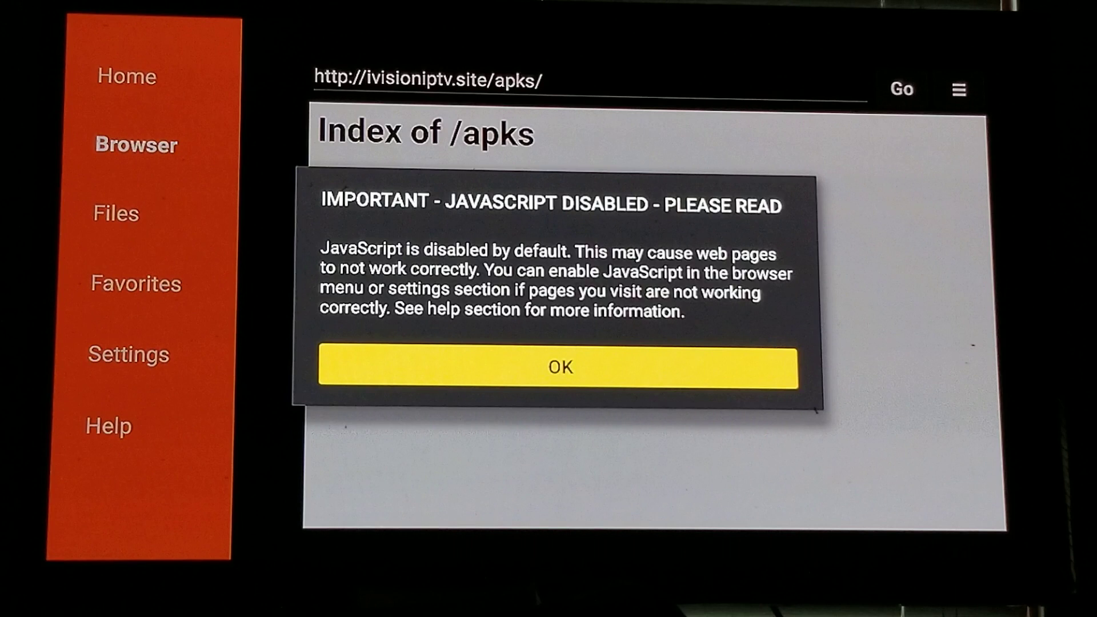
# Step: Clear the JavaScript notice and save the Index of /apks page as a favorite
pyautogui.click(559, 367)
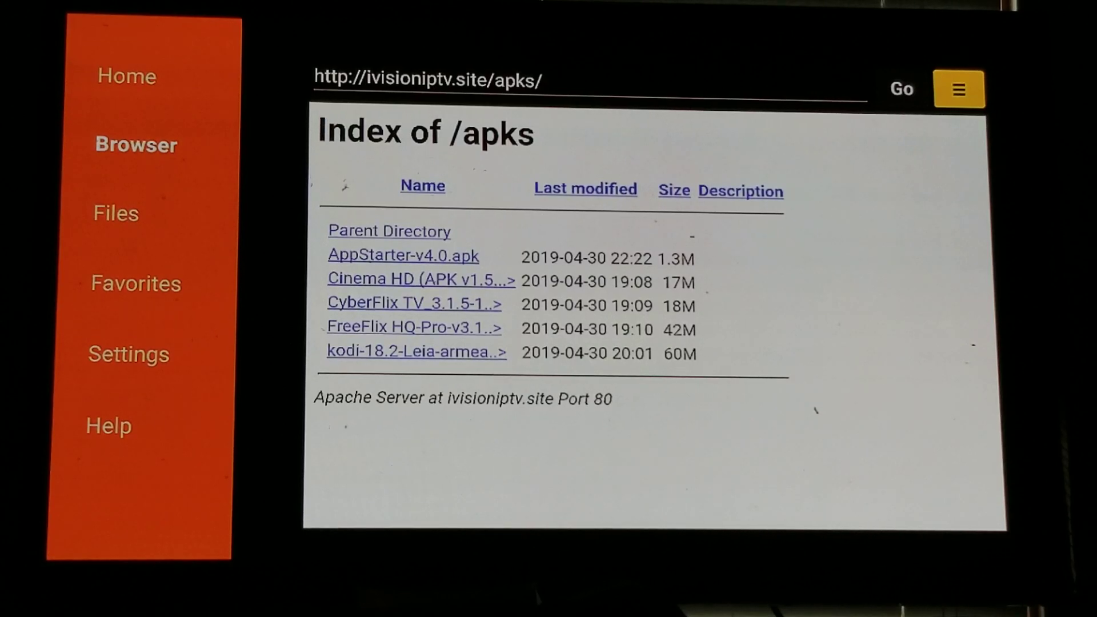
pyautogui.click(957, 89)
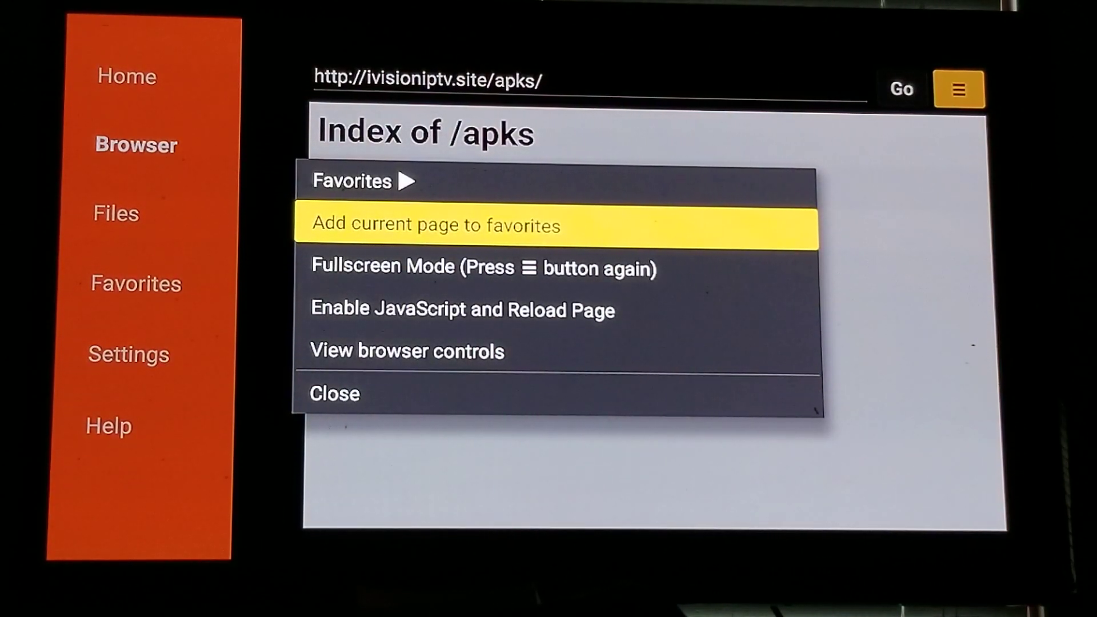
pyautogui.click(434, 225)
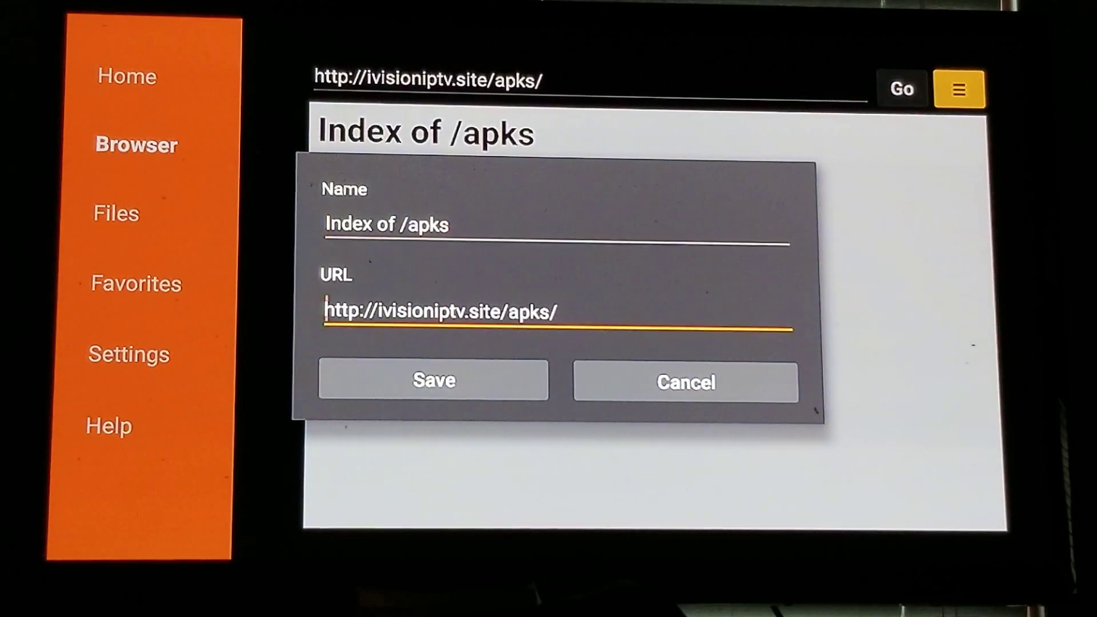
pyautogui.click(433, 379)
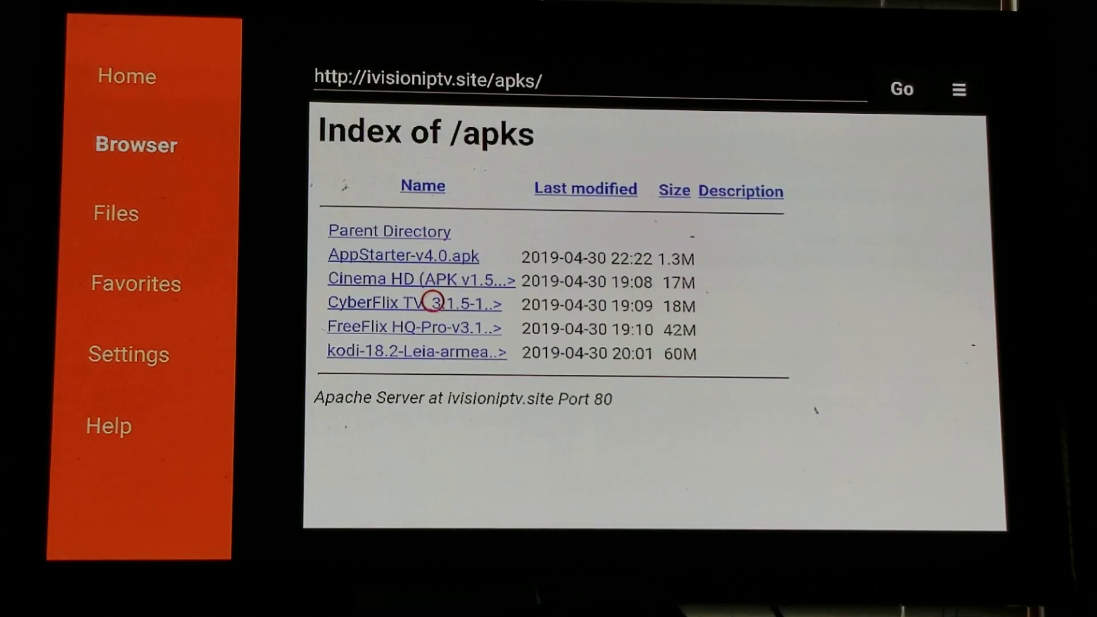
pyautogui.moveTo(434, 344)
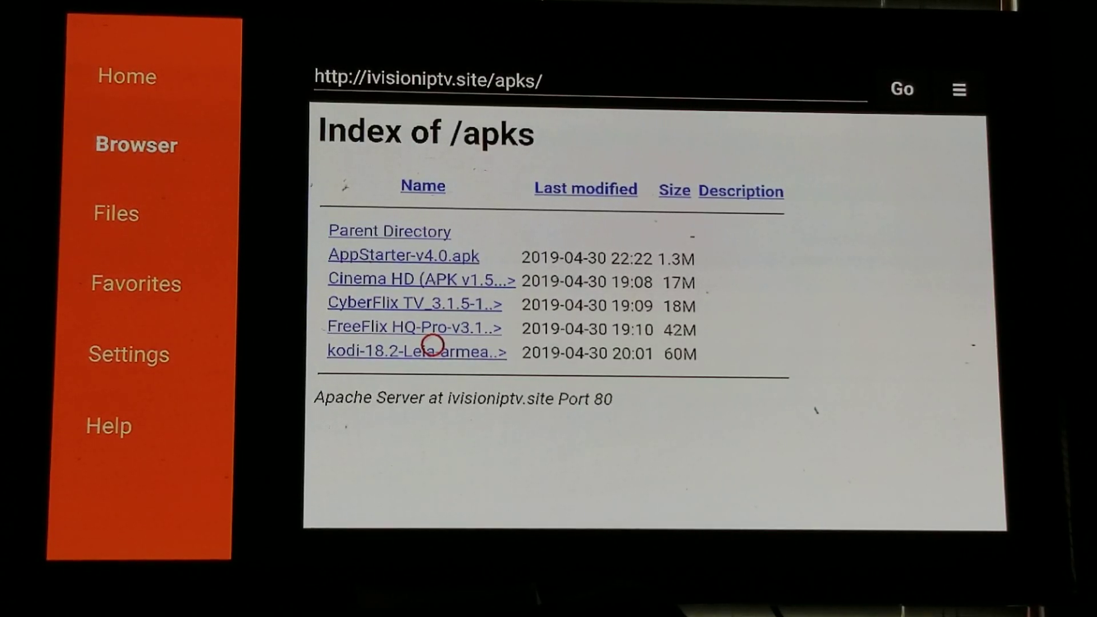
# Step: Download the kodi-18.2-Leia APK from the file index, bringing up its install prompt
pyautogui.click(416, 352)
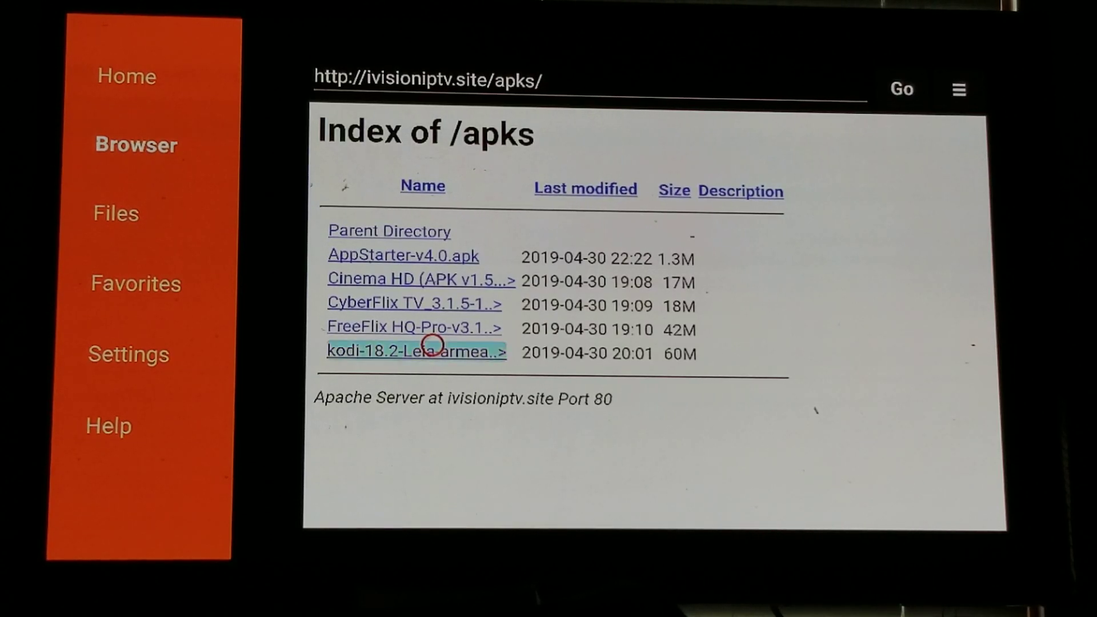
pyautogui.click(416, 350)
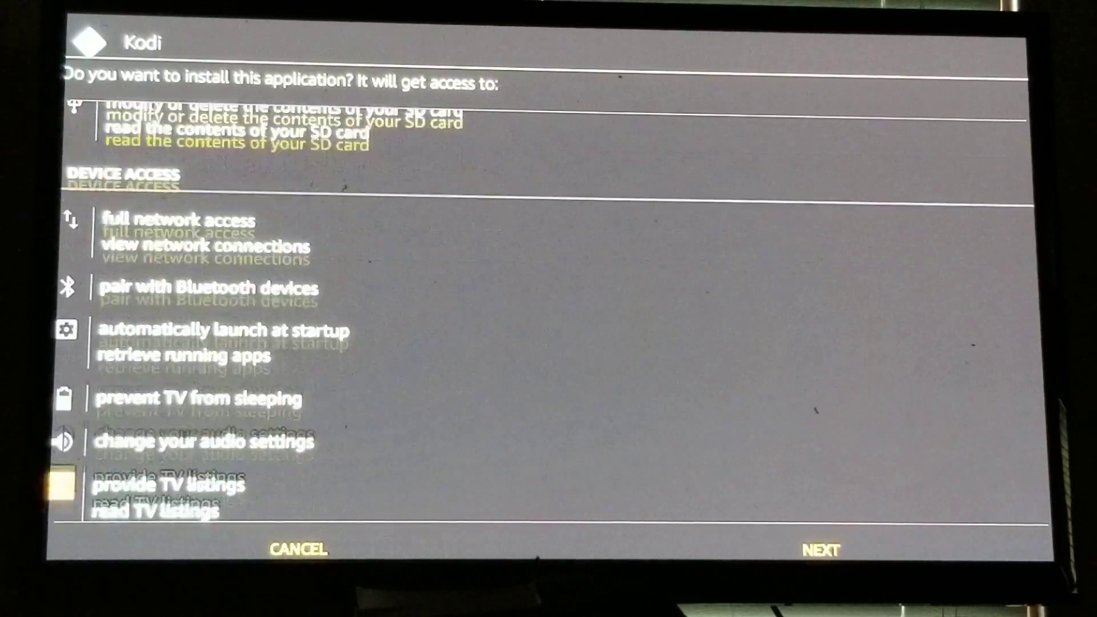
# Step: Accept Kodi's permissions and install it, returning to Downloader's download-success notice
pyautogui.click(821, 549)
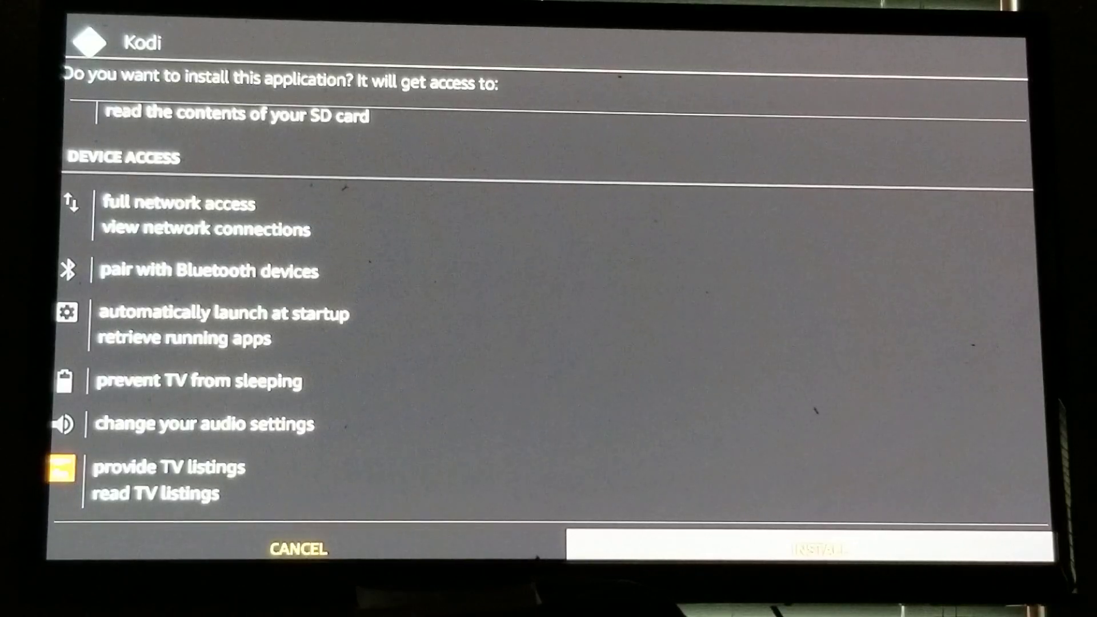
pyautogui.click(821, 549)
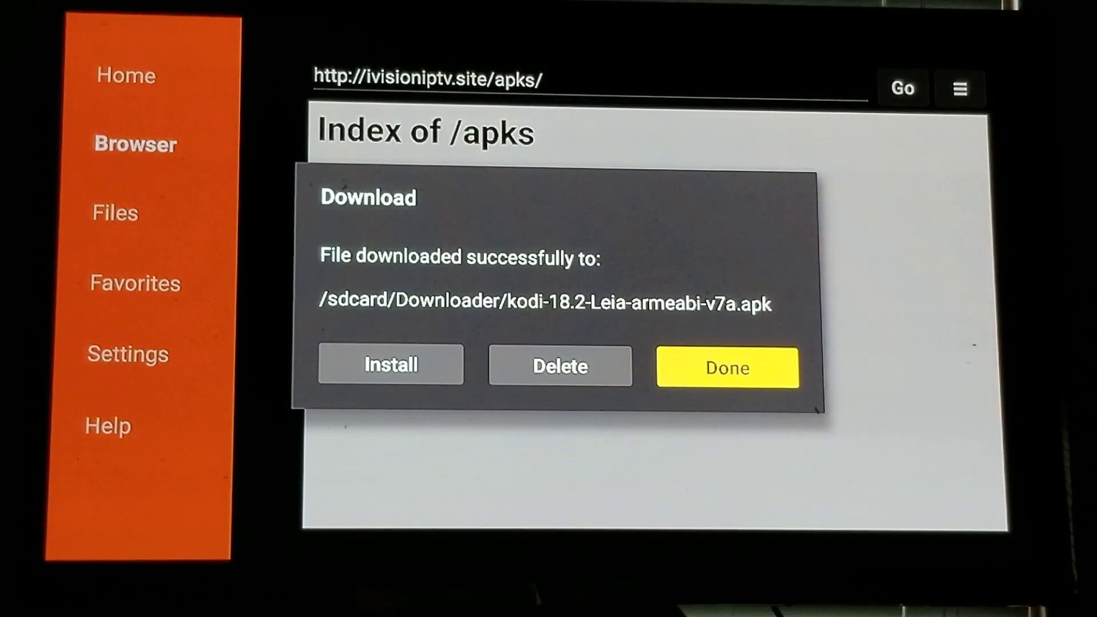
# Step: Dismiss the Kodi notice, then download and install FreeFlix HQ-Pro v3.1.3 from the APK server
pyautogui.click(727, 364)
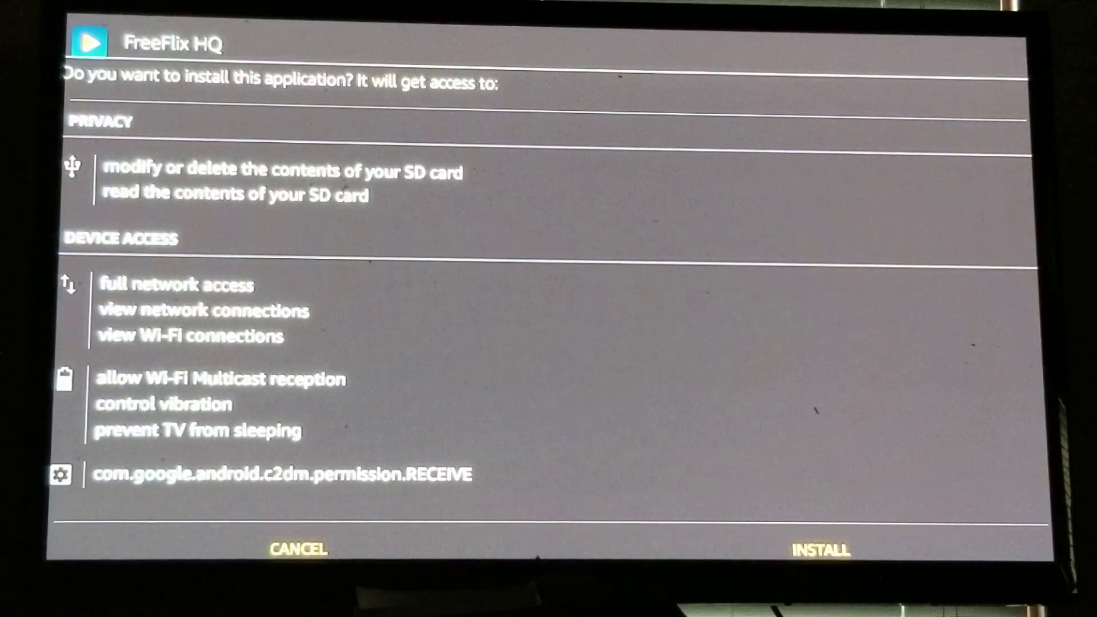
pyautogui.click(819, 549)
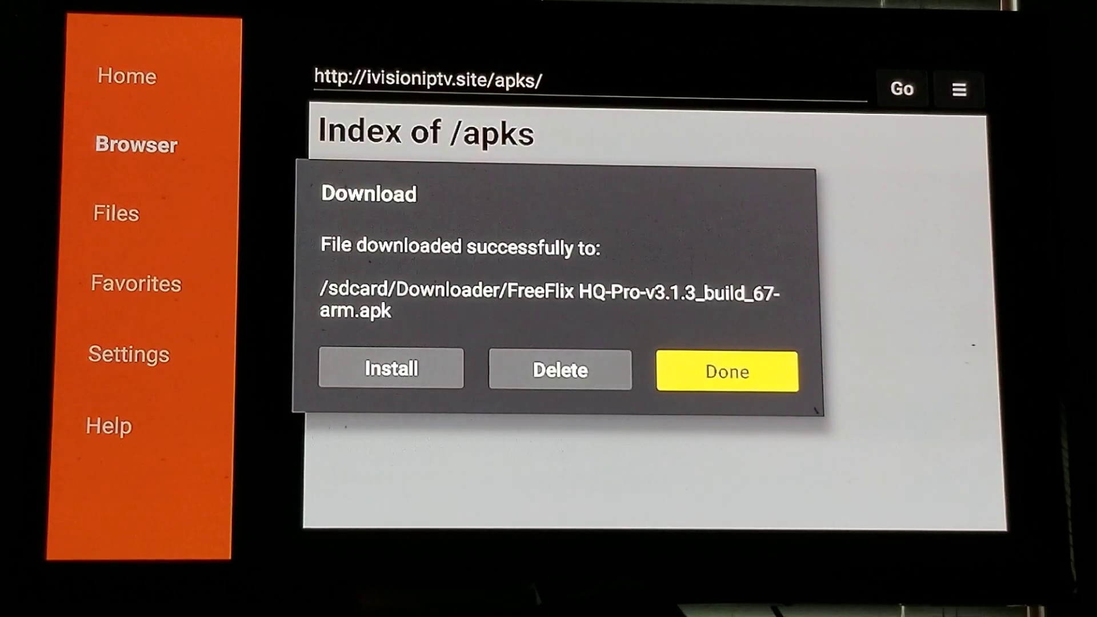
# Step: Download and install CyberFlix TV from the /apks listing, dismissing the download notices
pyautogui.click(726, 370)
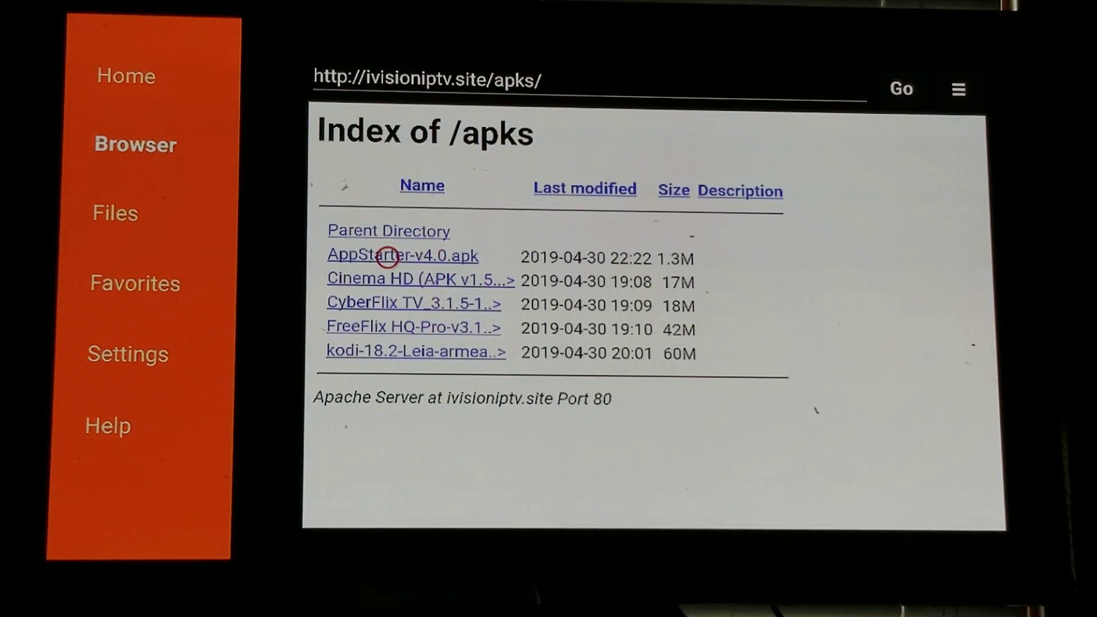
pyautogui.click(413, 303)
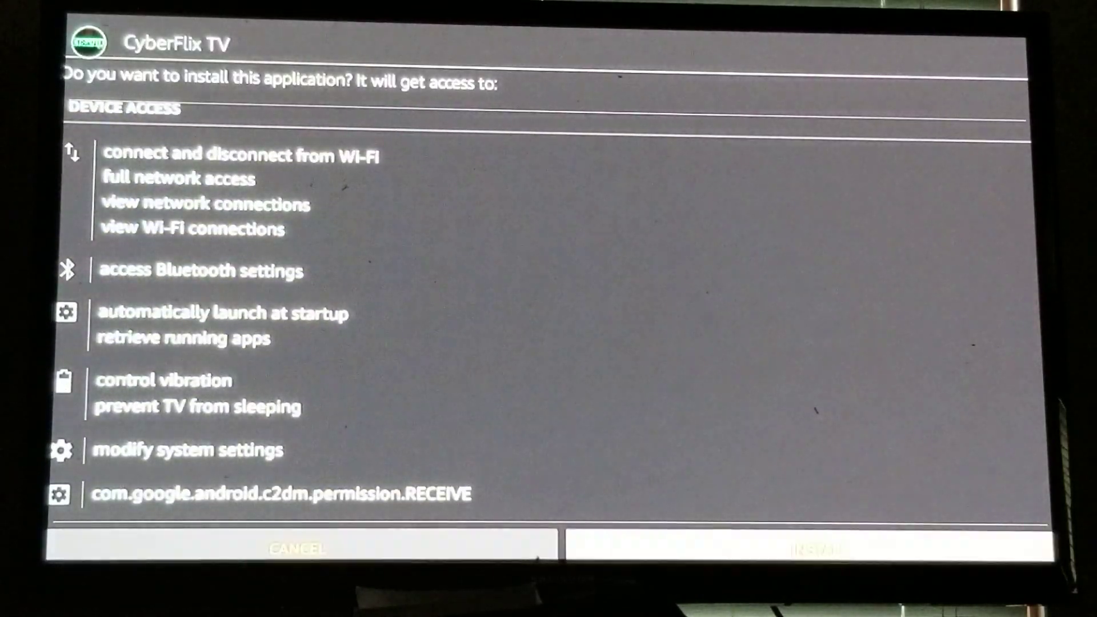
pyautogui.click(822, 547)
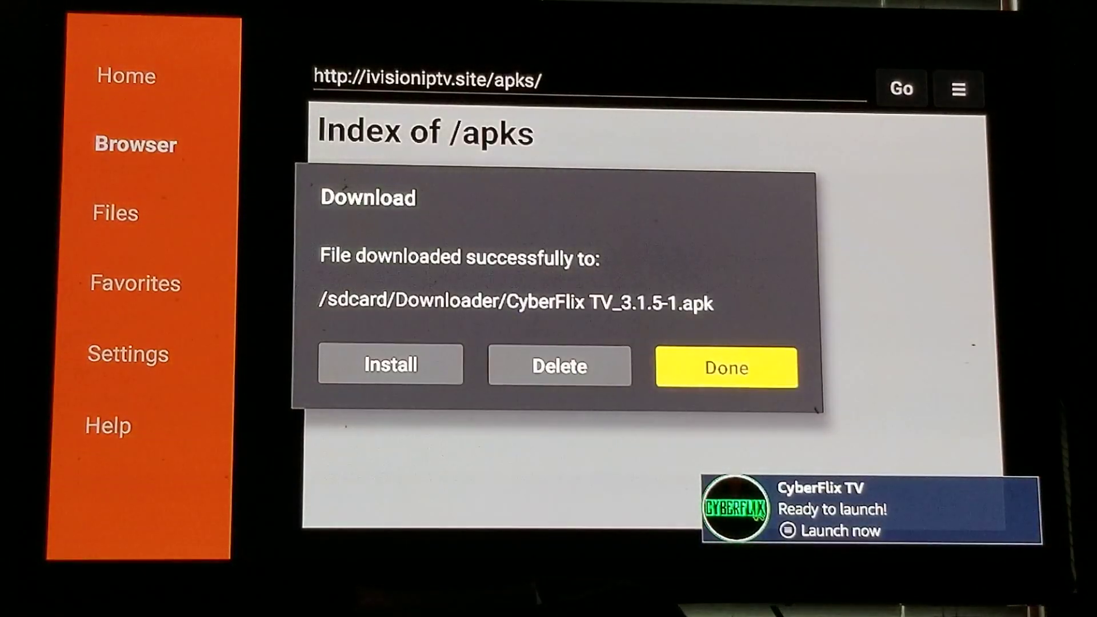
pyautogui.click(724, 365)
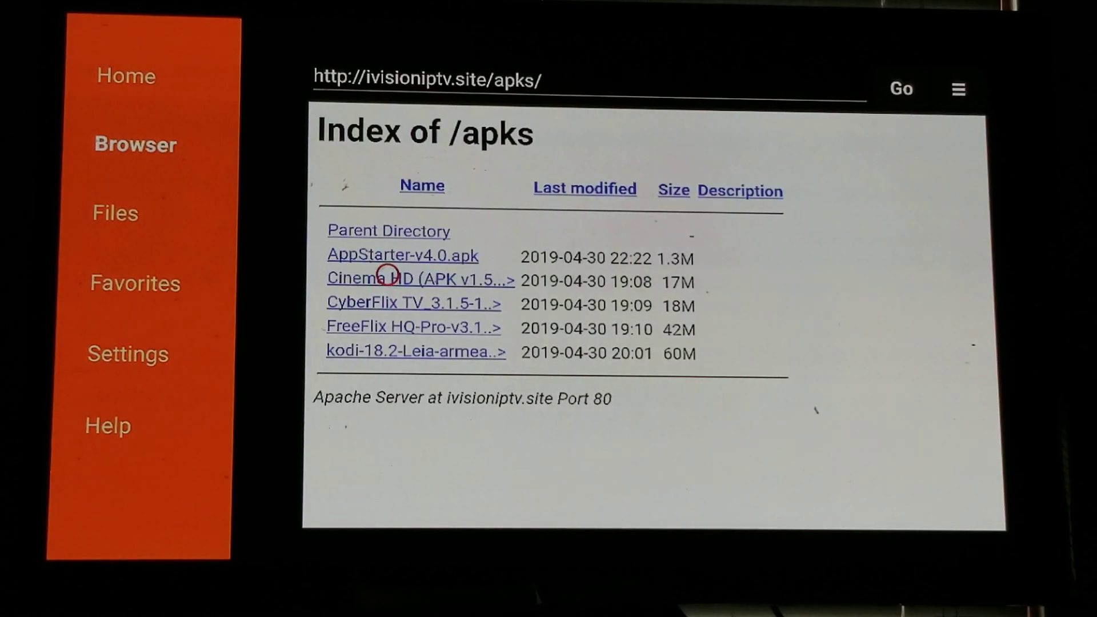
# Step: Download and install Cinema HD v1.5.2 from the /apks listing
pyautogui.click(402, 279)
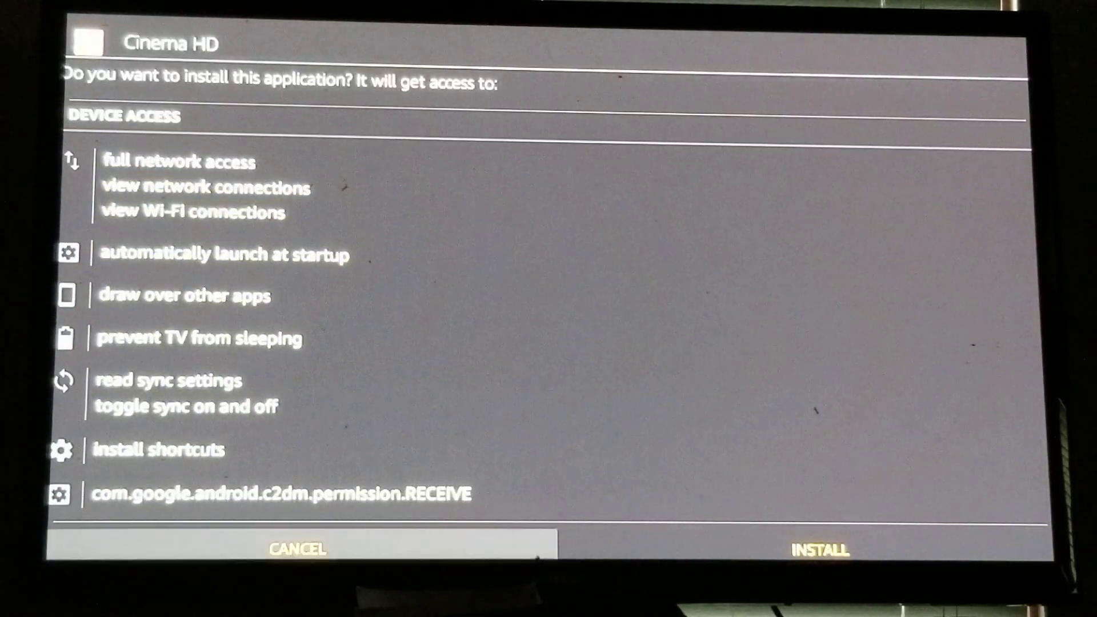
pyautogui.click(821, 549)
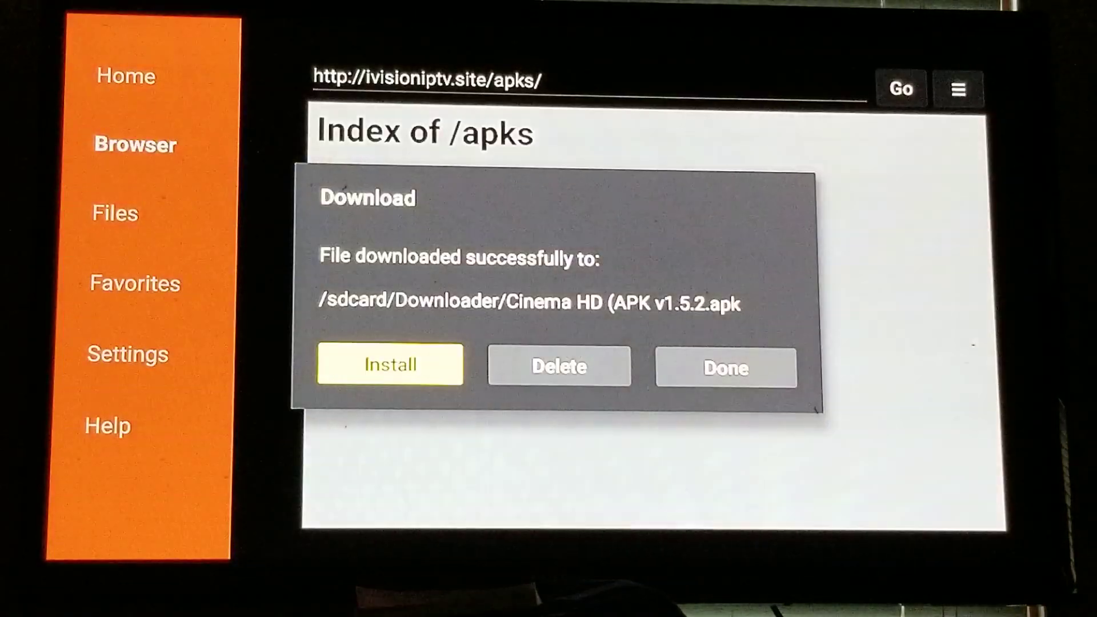
# Step: Launch Kodi 18.2 from Settings > Applications > Manage Installed Applications
pyautogui.click(724, 367)
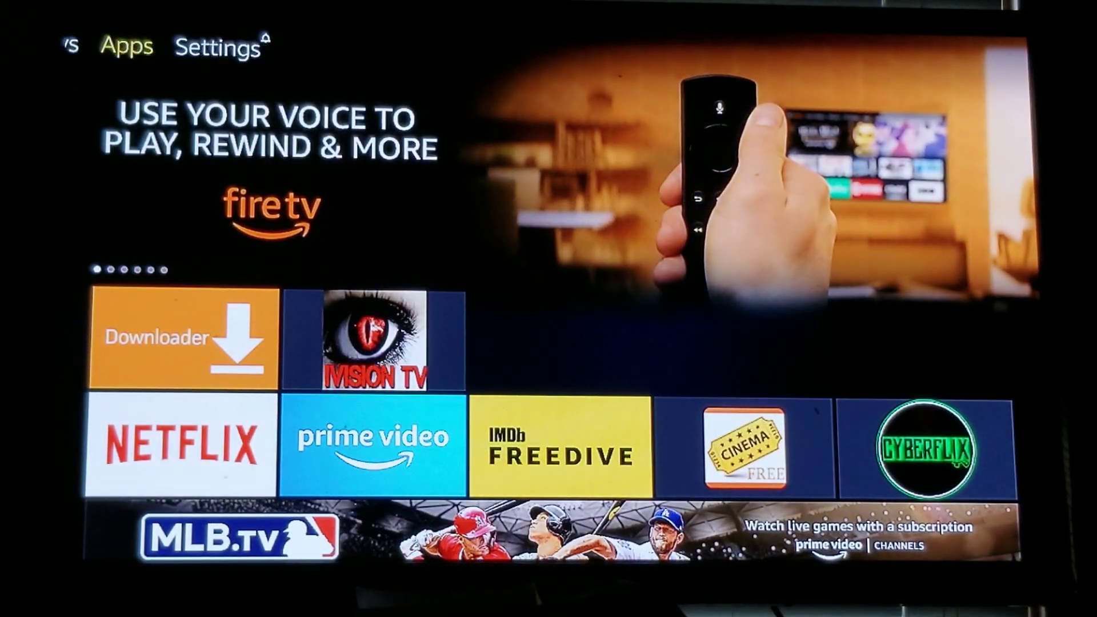
pyautogui.click(218, 47)
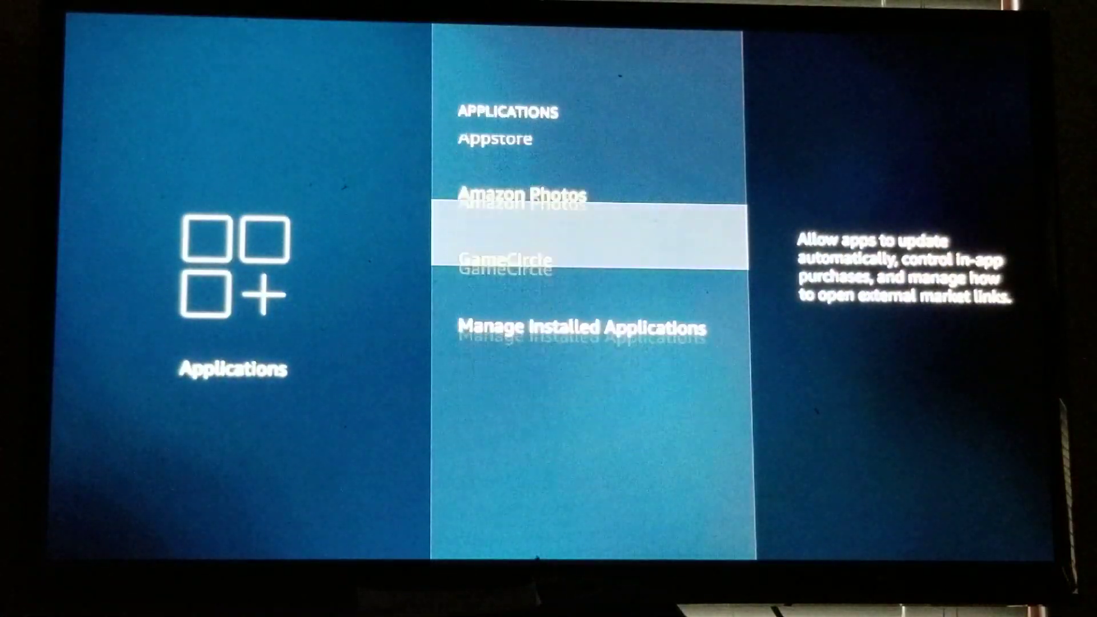
pyautogui.click(581, 328)
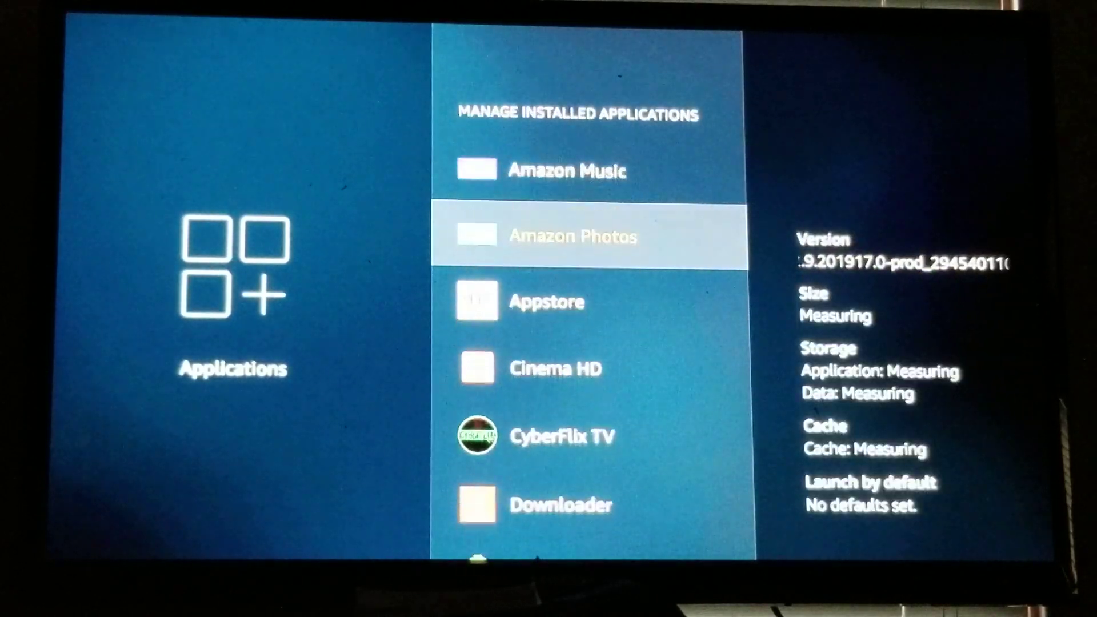
pyautogui.scroll(-3)
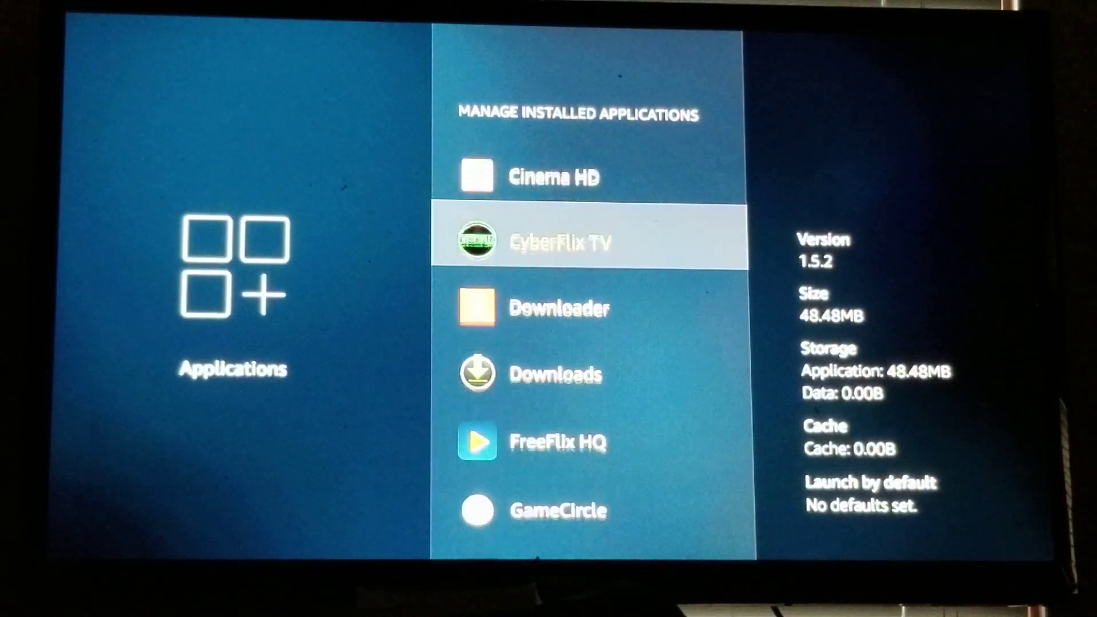
pyautogui.scroll(-3)
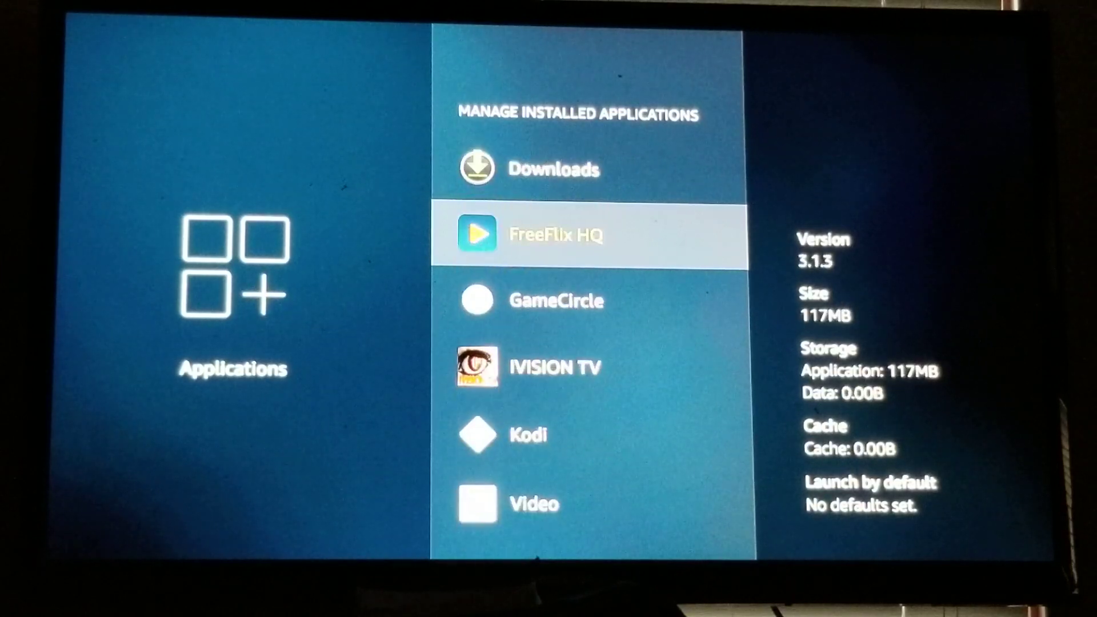
pyautogui.scroll(-3)
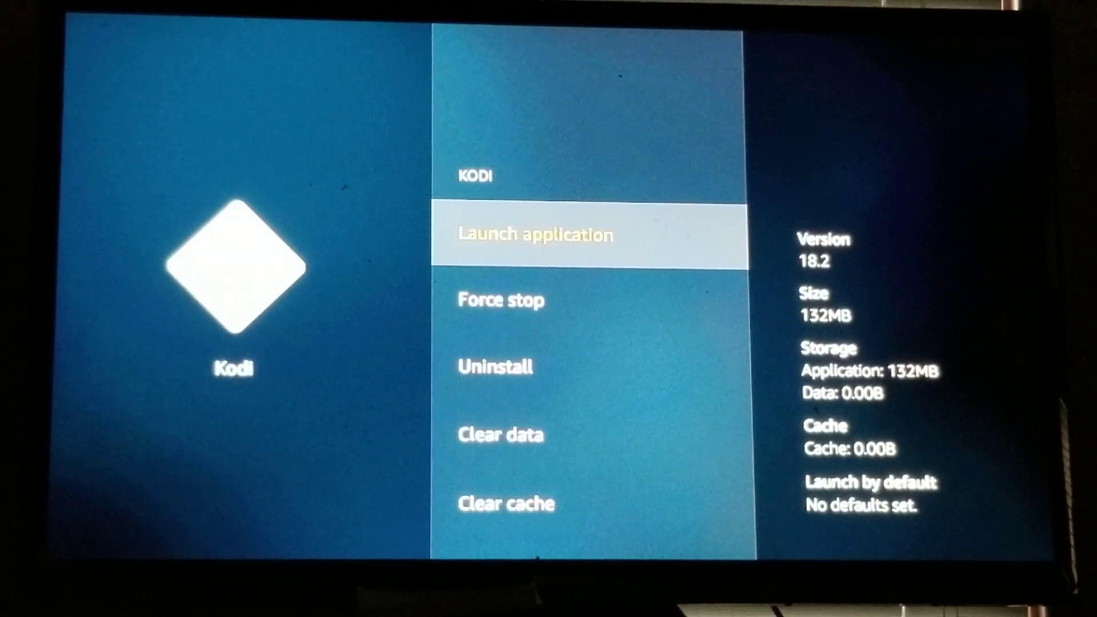
pyautogui.click(537, 234)
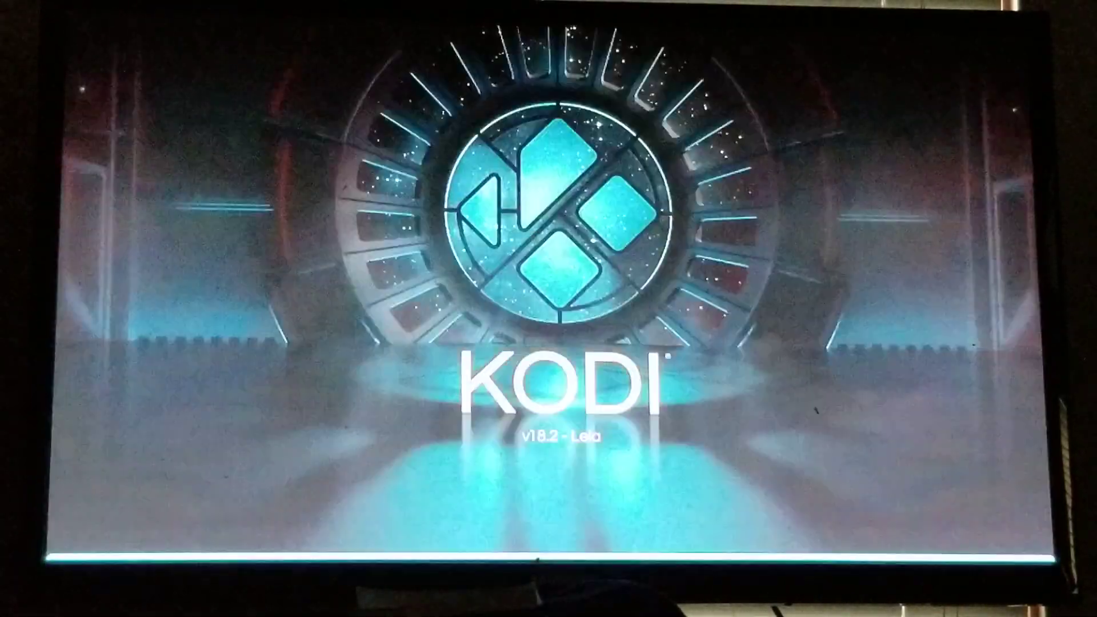